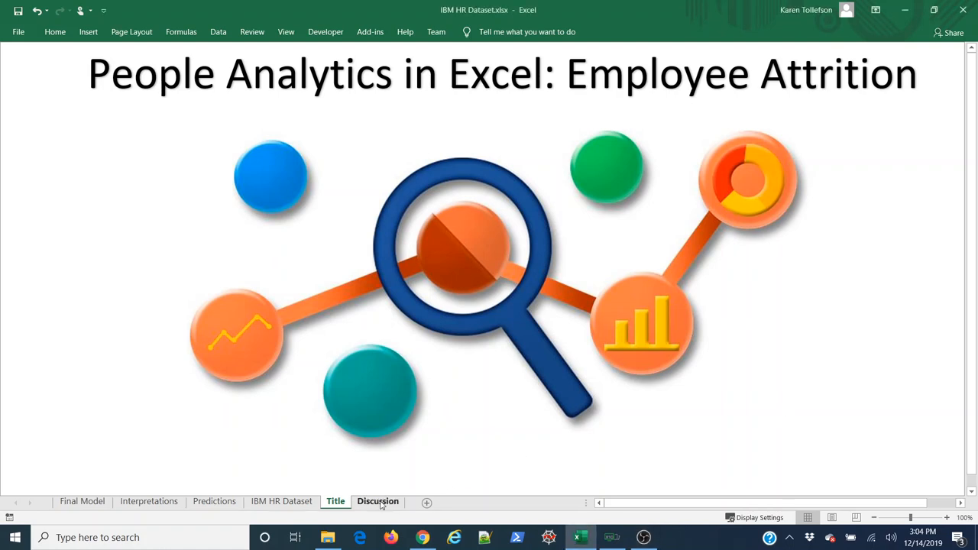
Switch to the Discussion sheet to show the model accuracy formula.
left_click(378, 501)
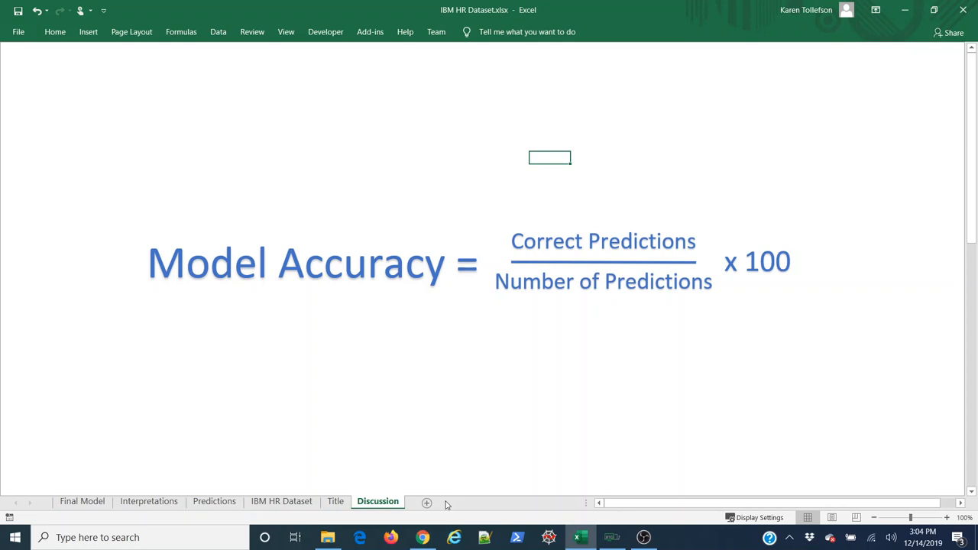
mouse_move(702, 199)
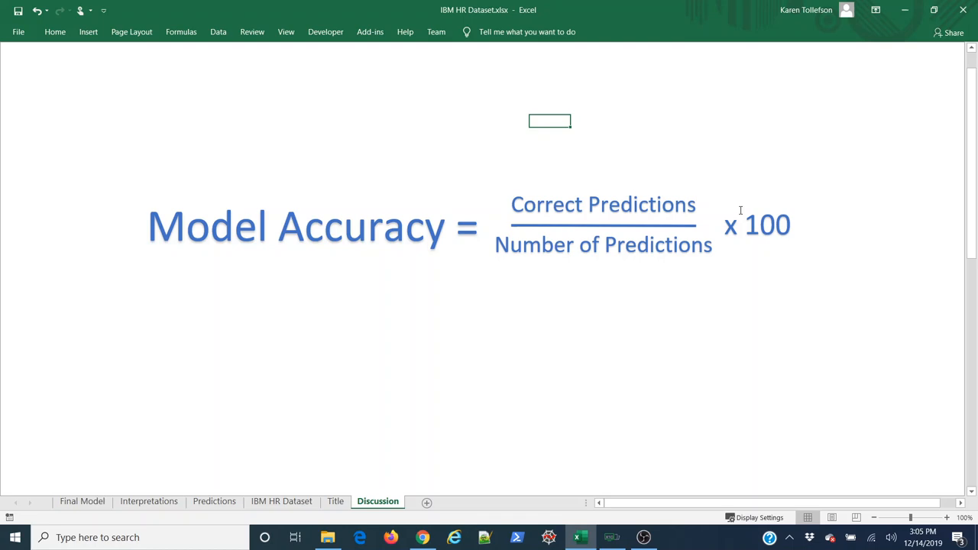
mouse_move(841, 177)
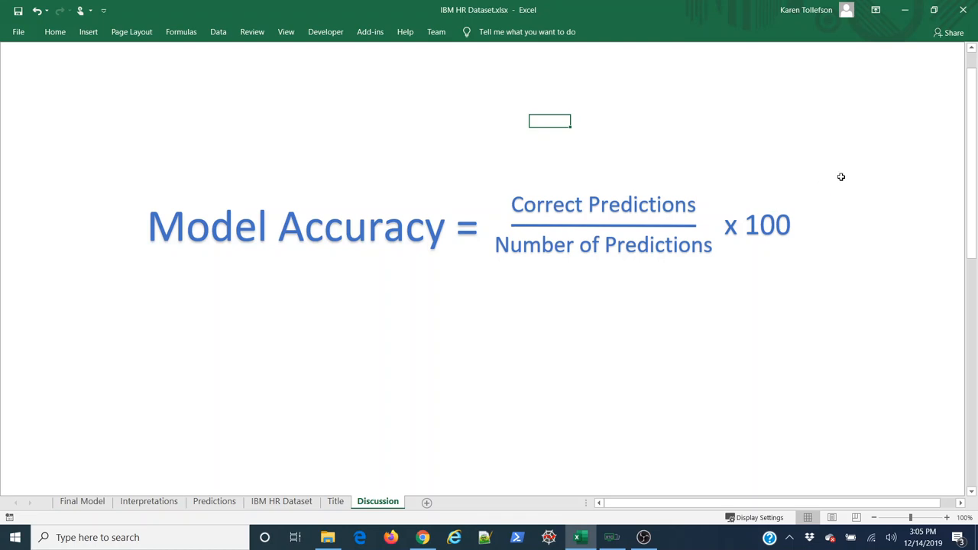
mouse_move(828, 174)
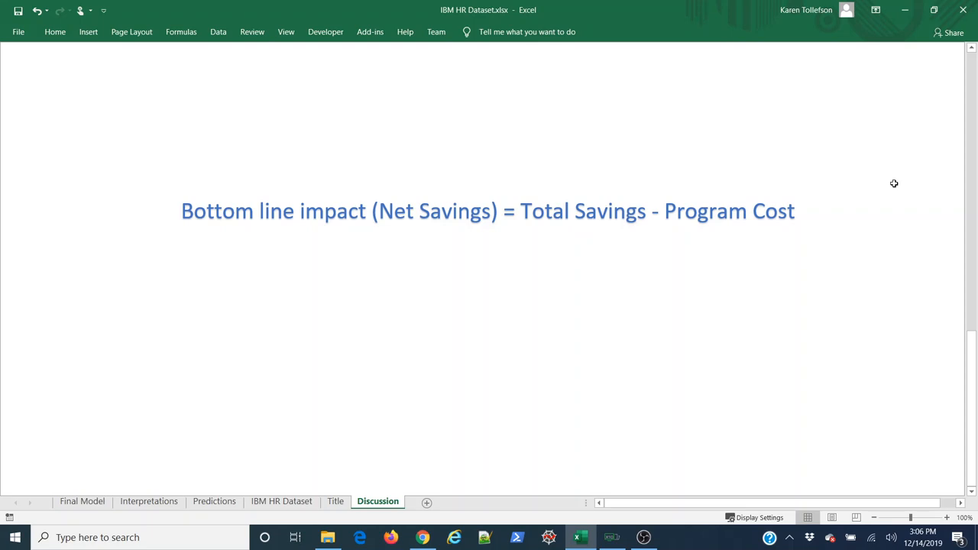
mouse_move(875, 174)
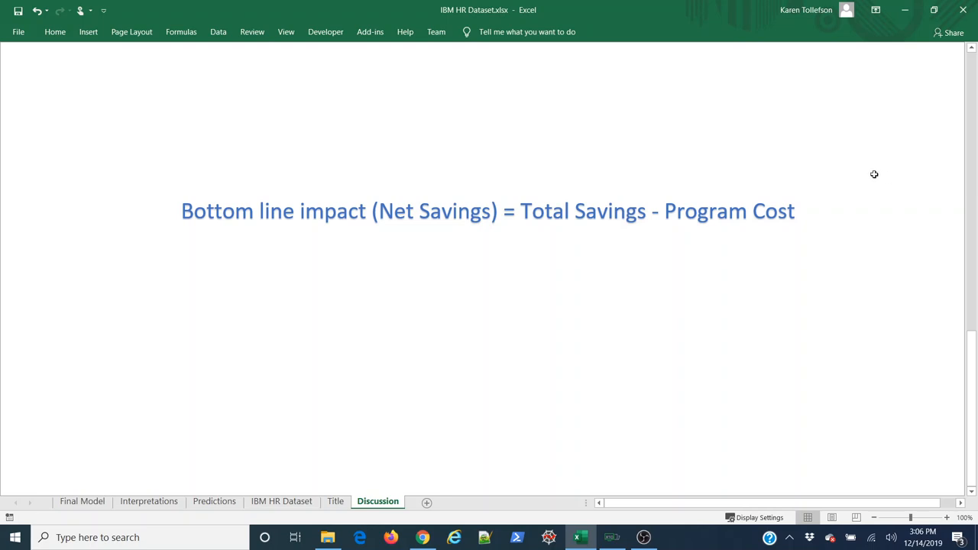
Go to the Final Model sheet and select the 89.9% overall accuracy cell CT8.
left_click(81, 501)
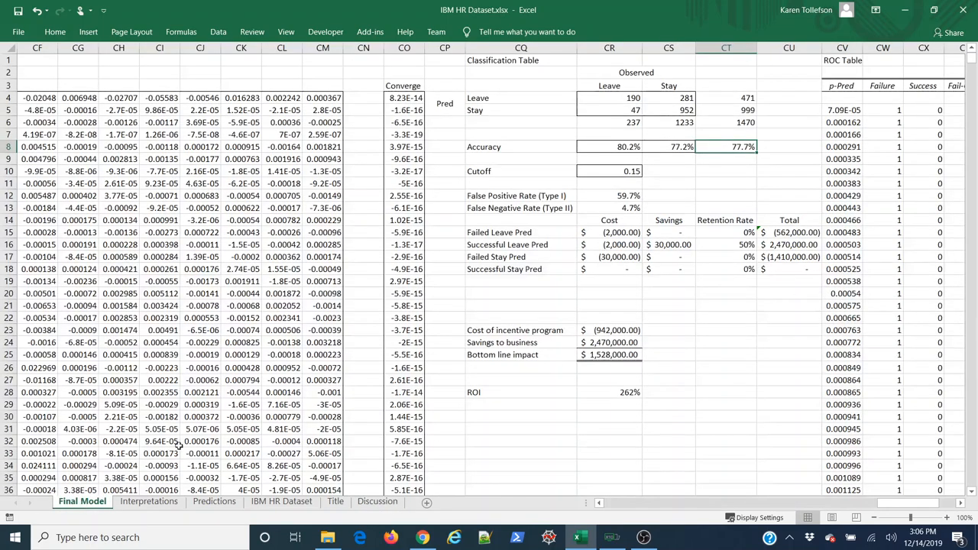
mouse_move(827, 158)
type("0.5")
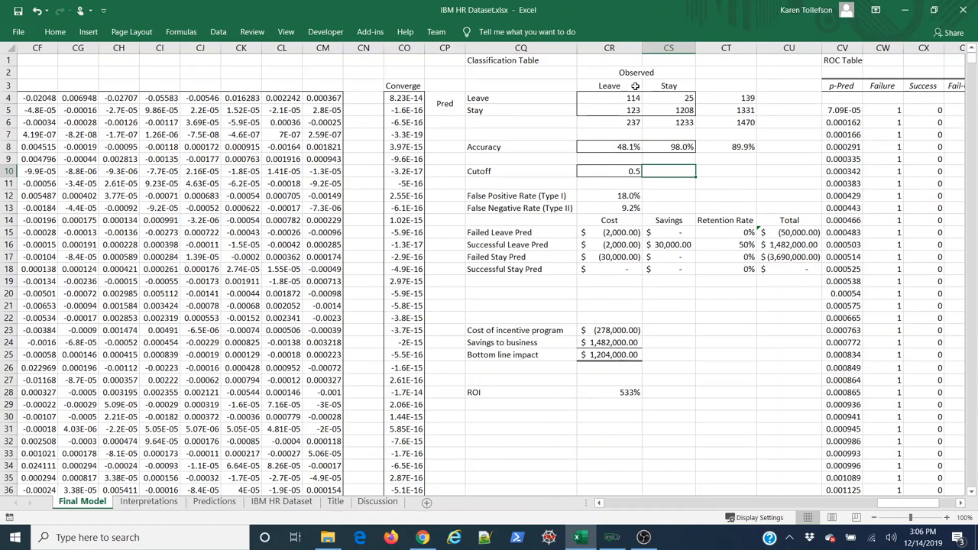
left_click(726, 146)
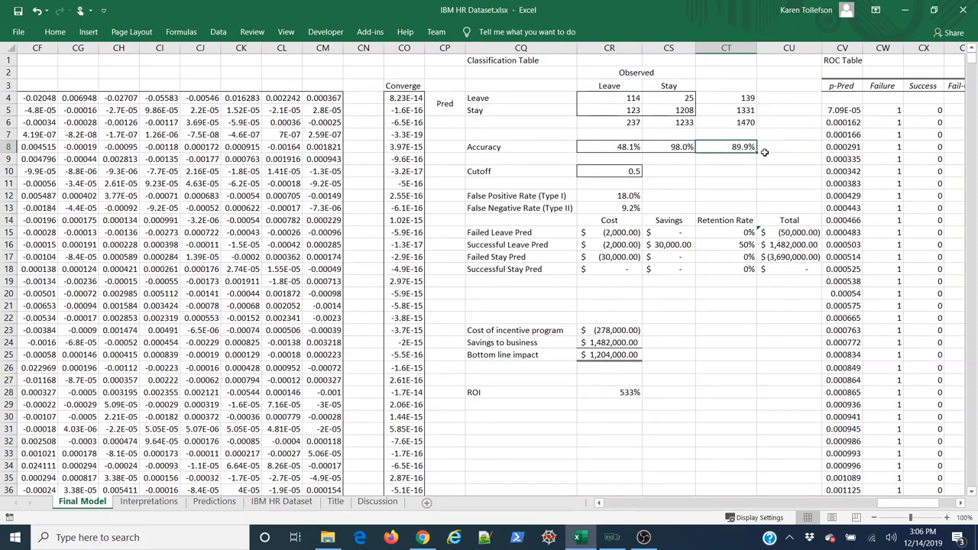
mouse_move(762, 156)
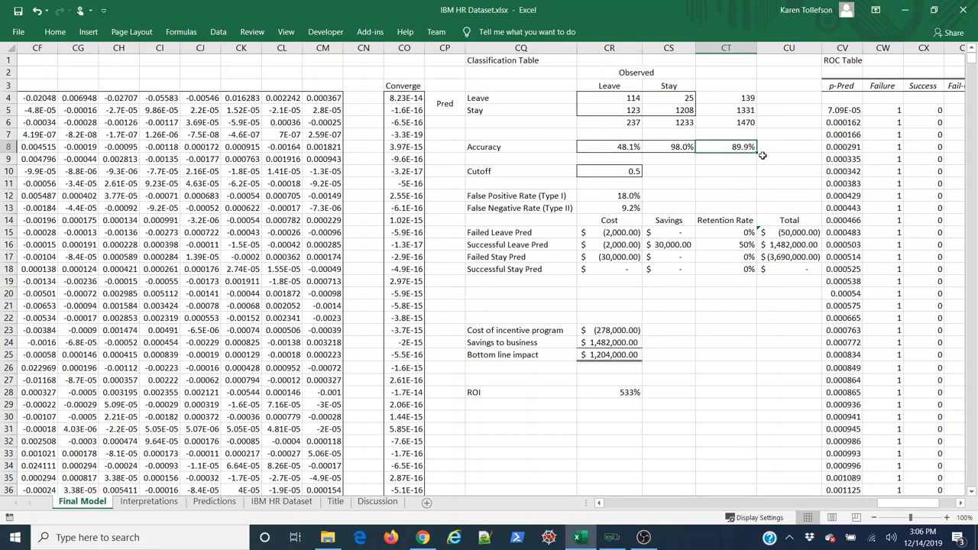
mouse_move(659, 235)
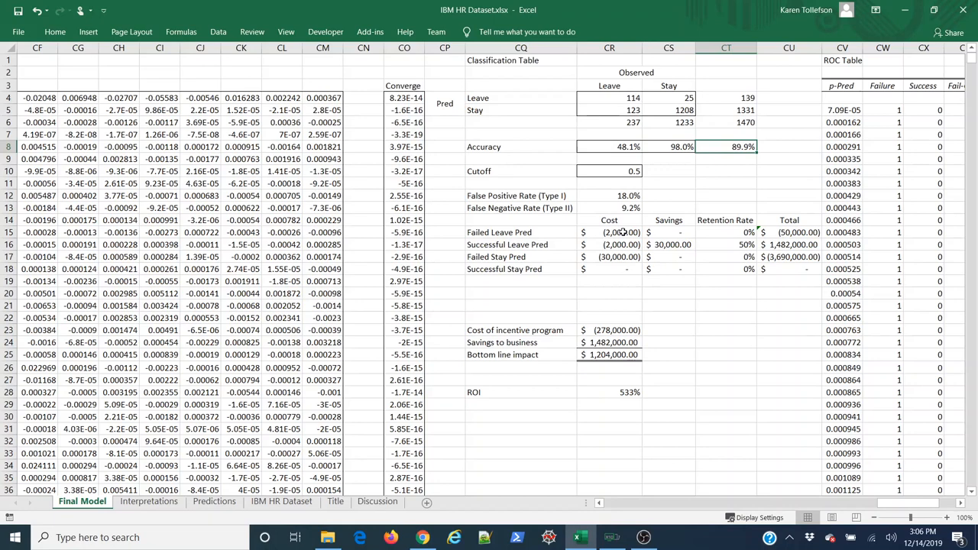
mouse_move(678, 191)
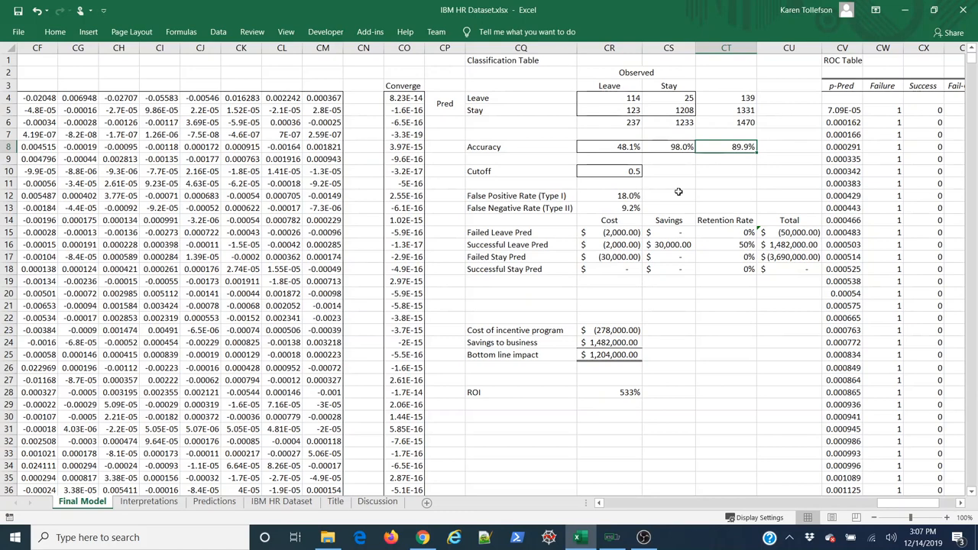
left_click(609, 232)
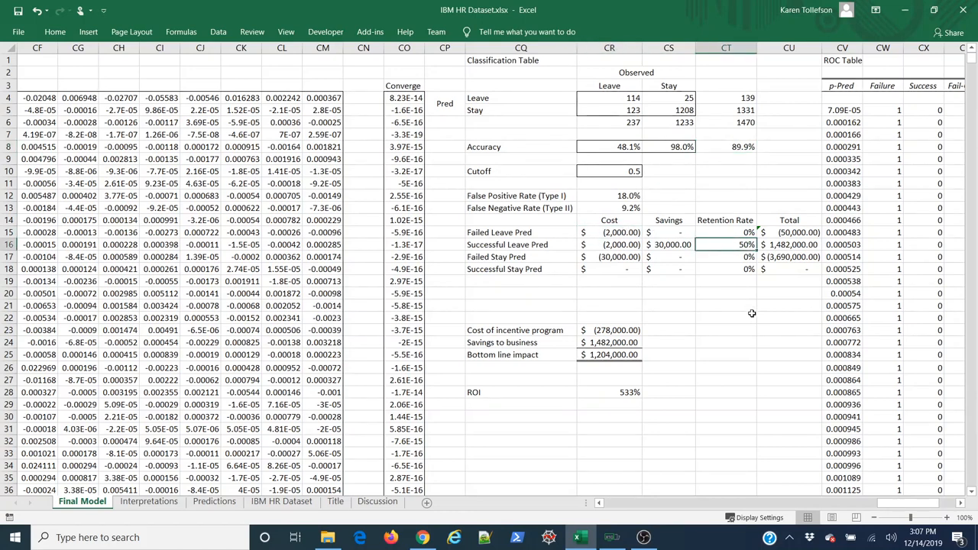
mouse_move(744, 310)
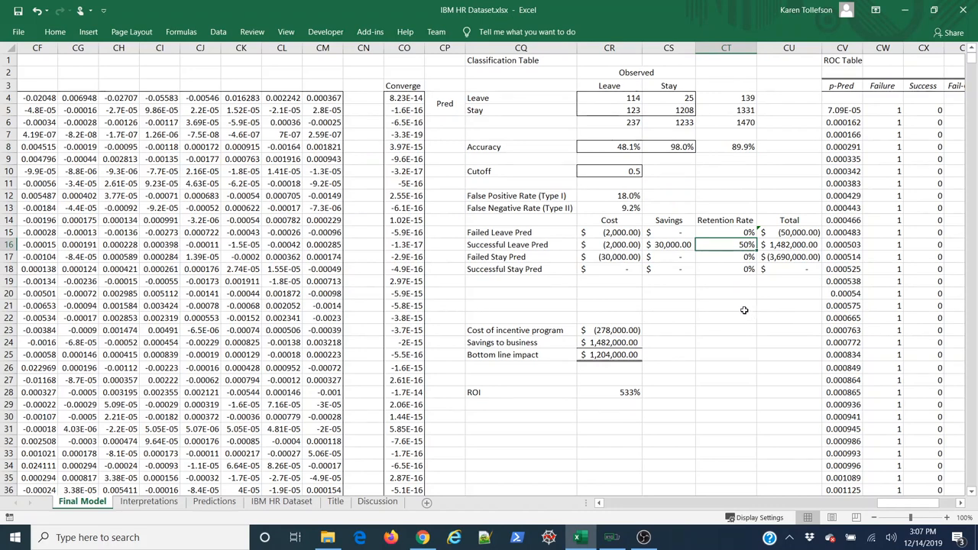
left_click(669, 245)
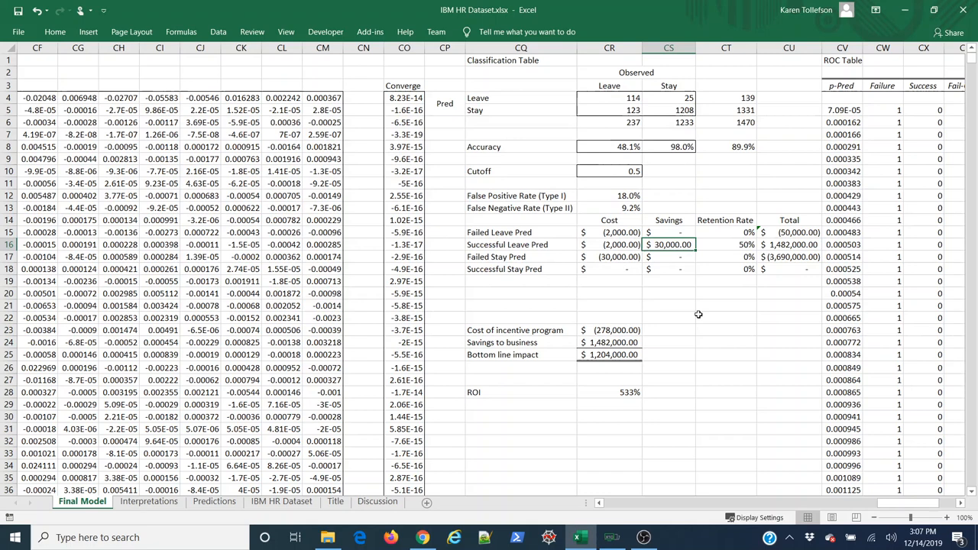
mouse_move(785, 441)
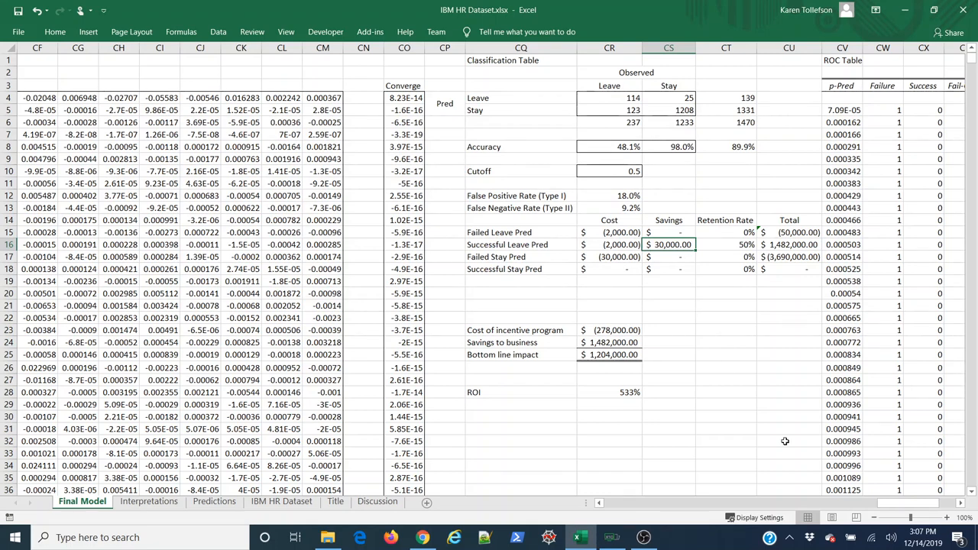
mouse_move(709, 401)
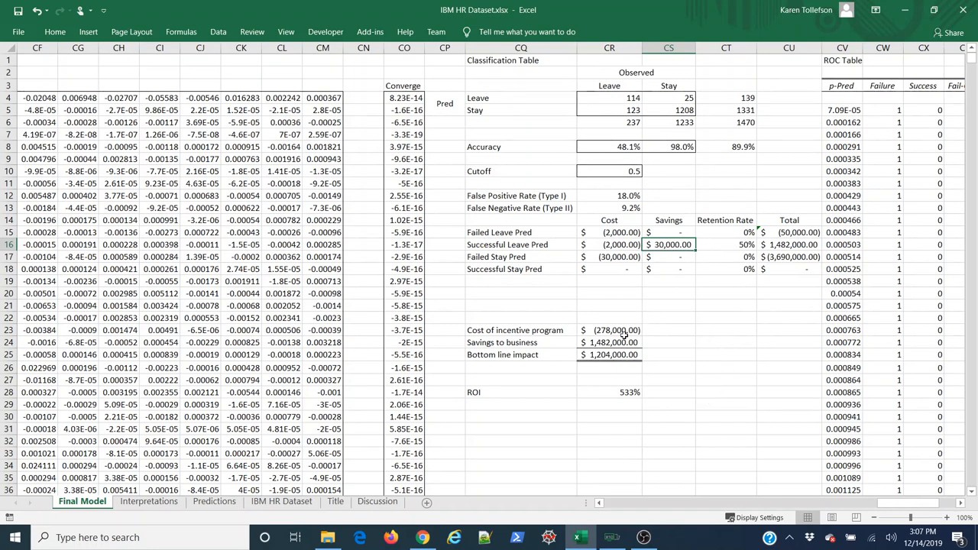
left_click(609, 330)
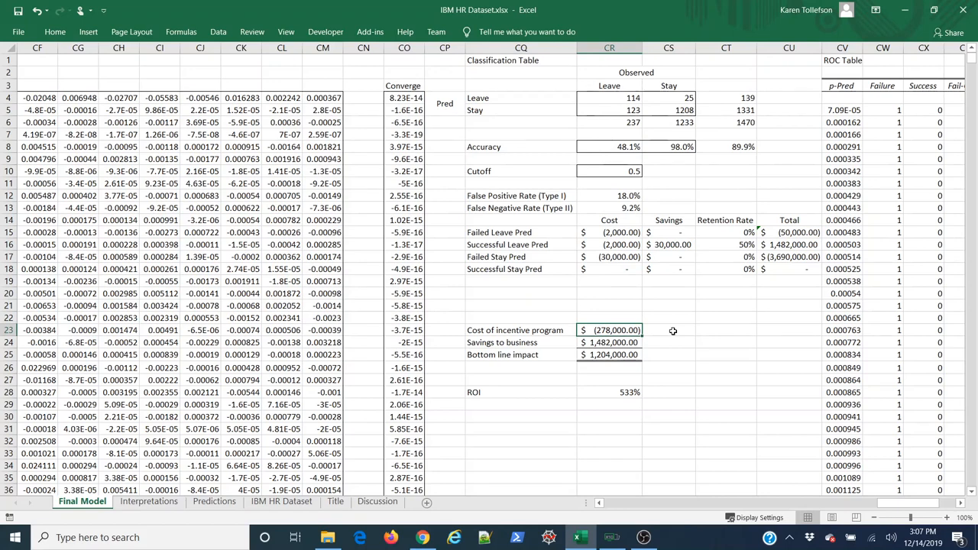
left_click(725, 97)
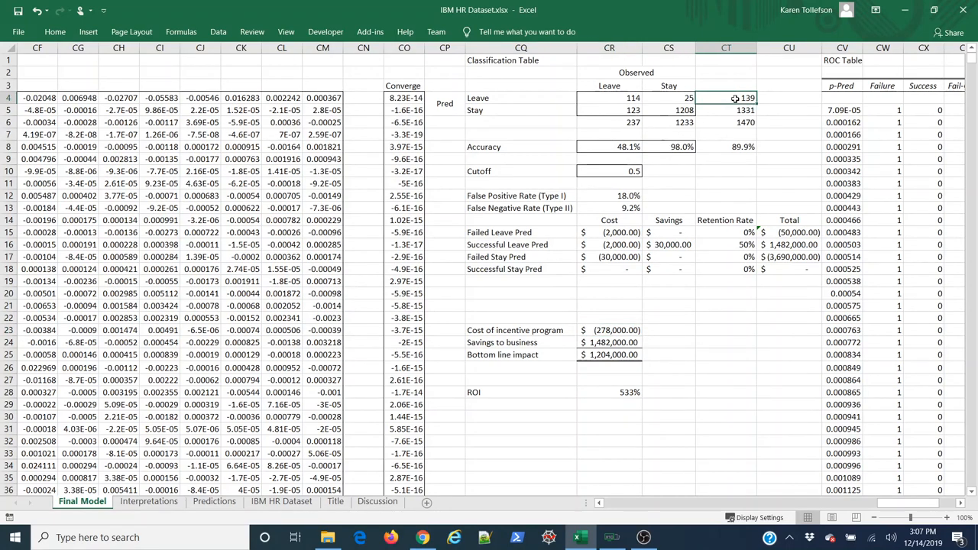
left_click(609, 233)
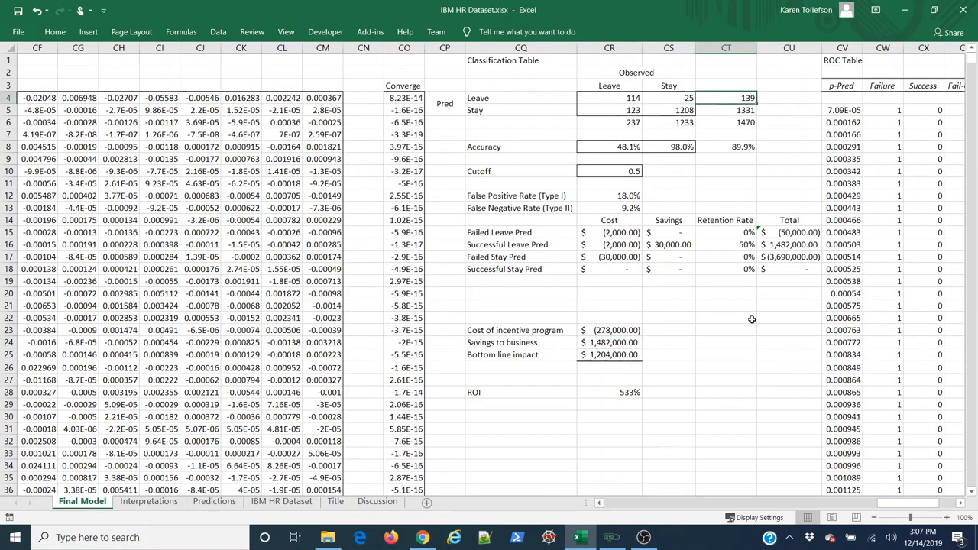
mouse_move(732, 346)
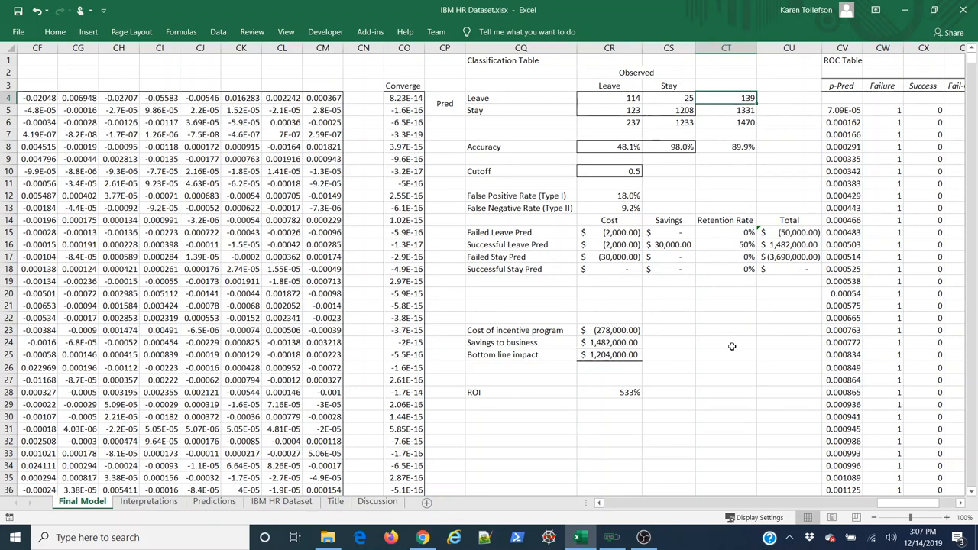
mouse_move(616, 353)
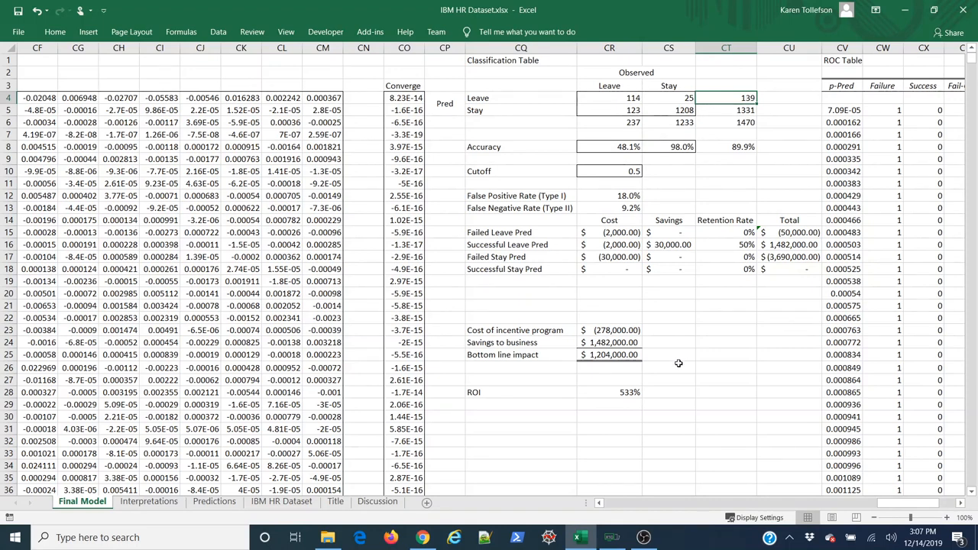
left_click(609, 392)
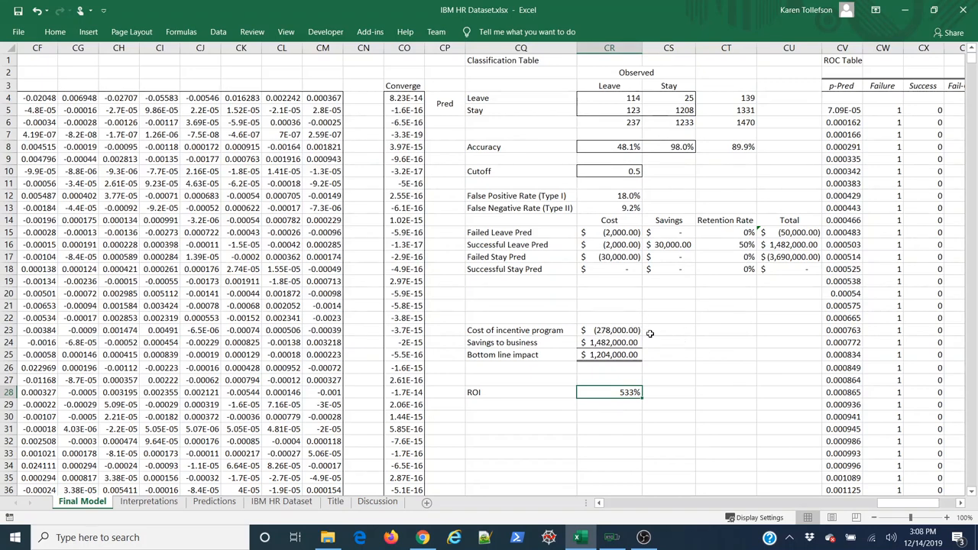
mouse_move(659, 338)
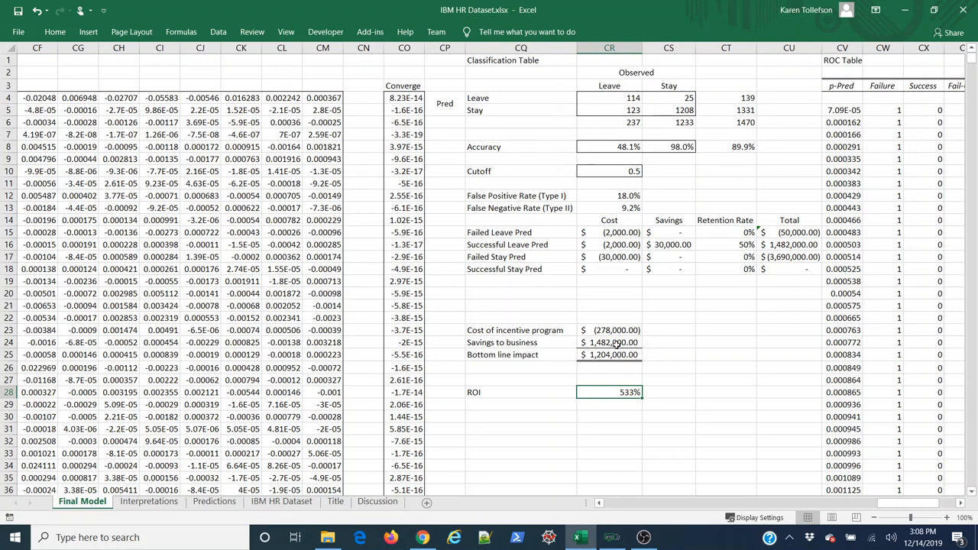
mouse_move(685, 346)
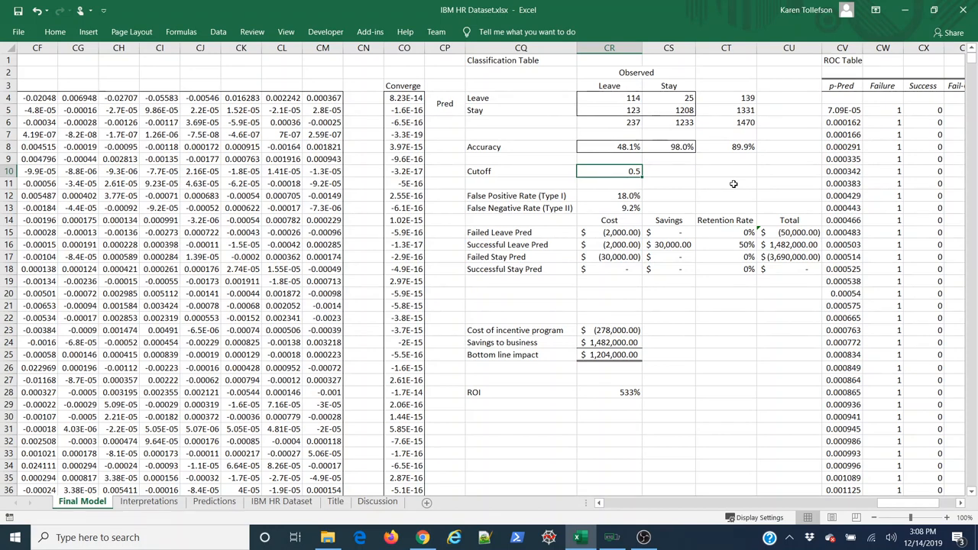
mouse_move(661, 175)
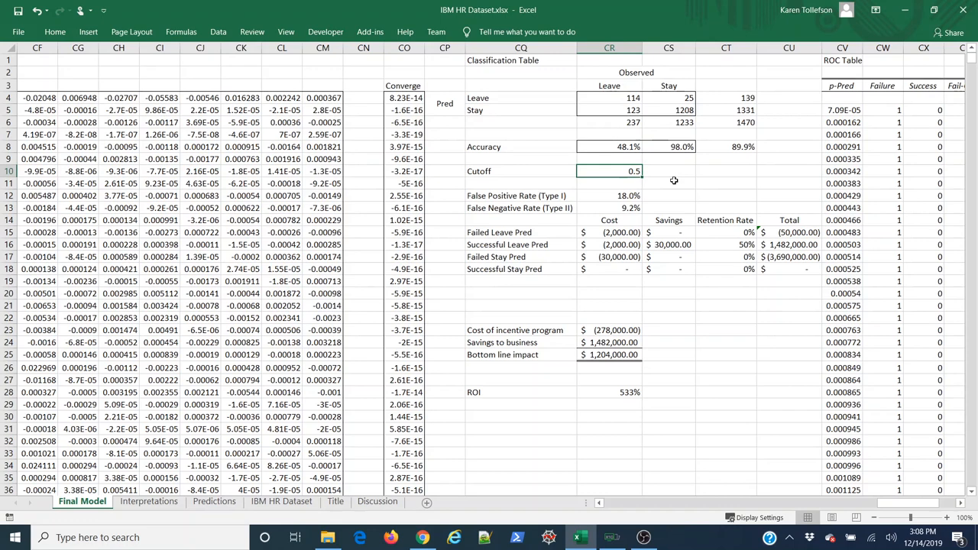
mouse_move(709, 124)
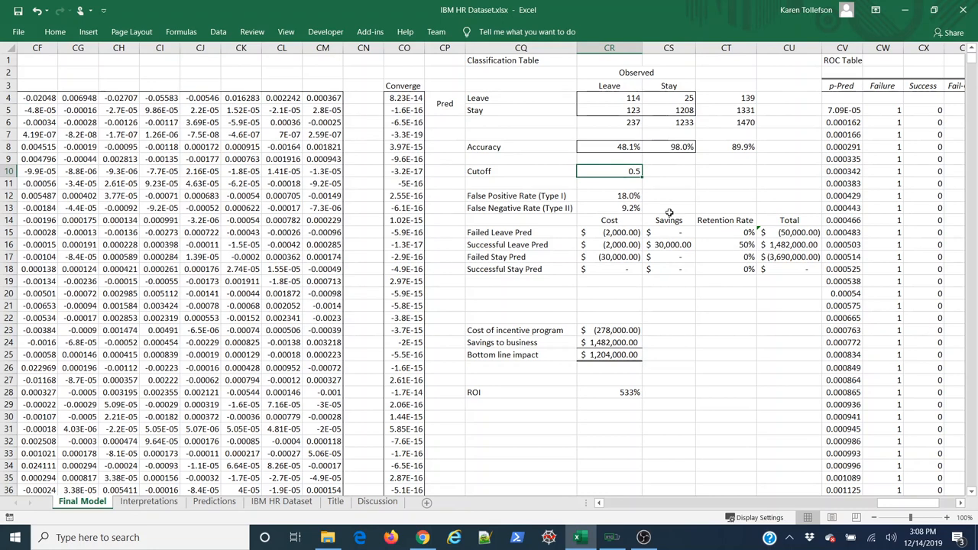
type(".75")
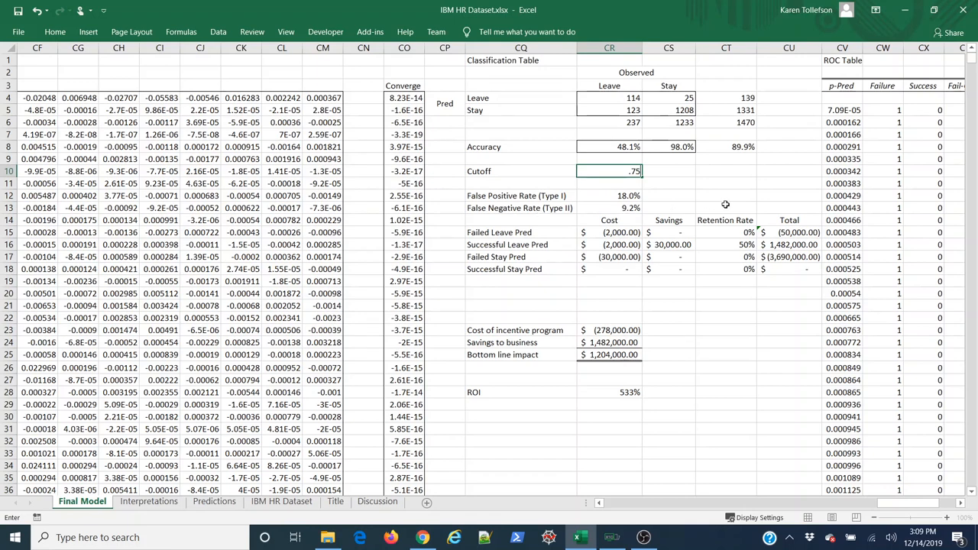
type("0.75")
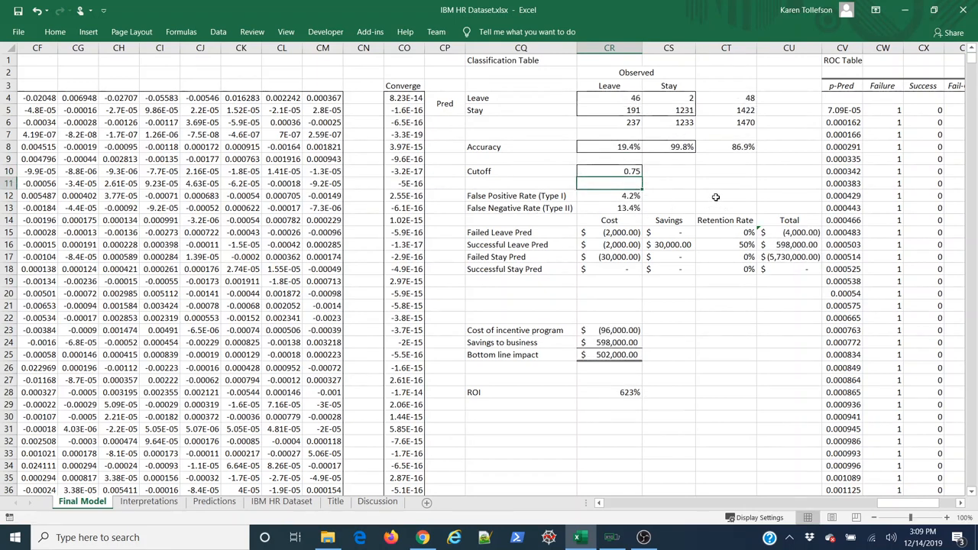
mouse_move(751, 158)
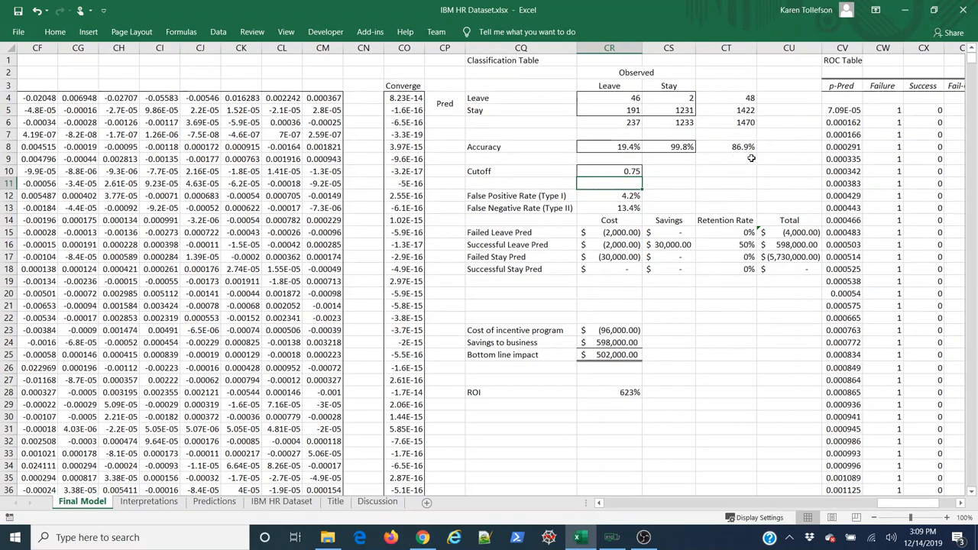
mouse_move(751, 158)
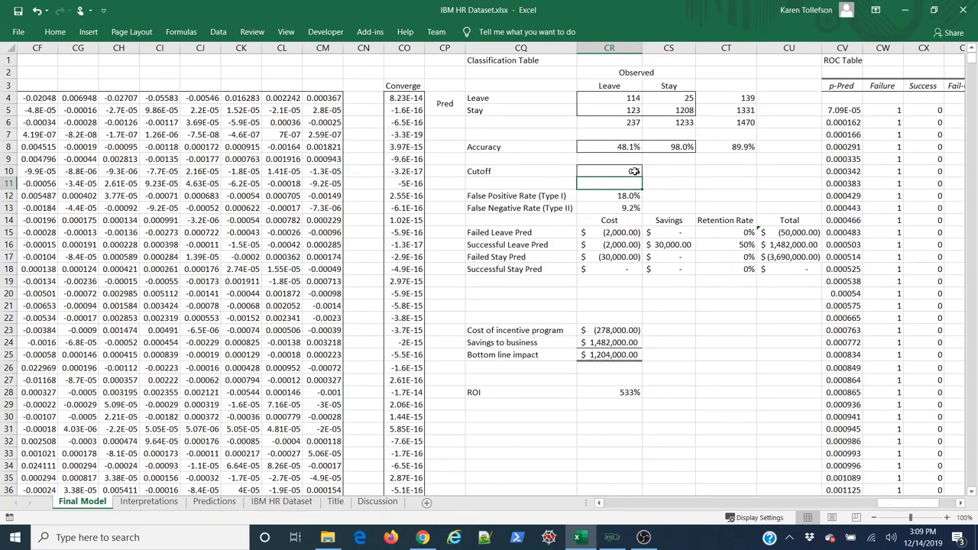
Enter cutoff 0.75, then review false positive/negative rates, incentive cost and savings cells.
type("0.5")
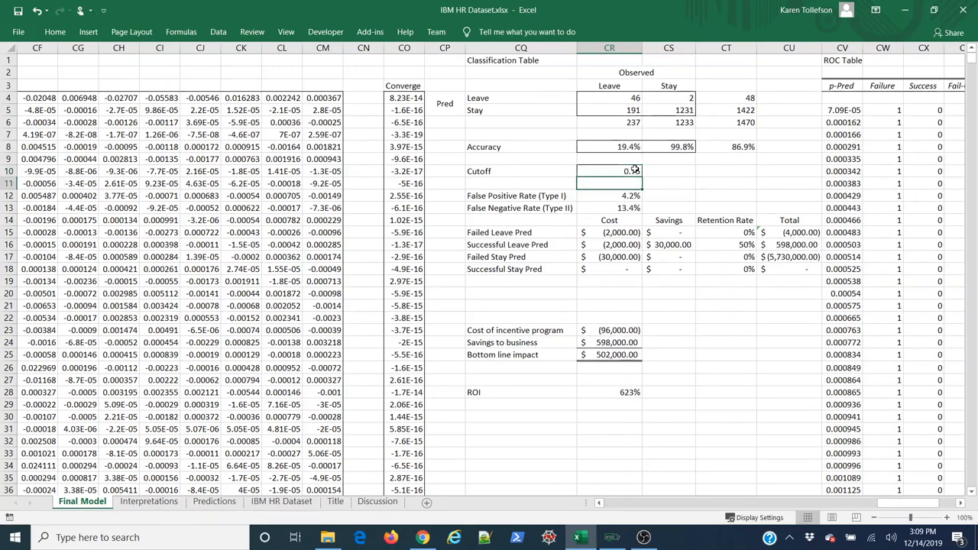
type("0.75")
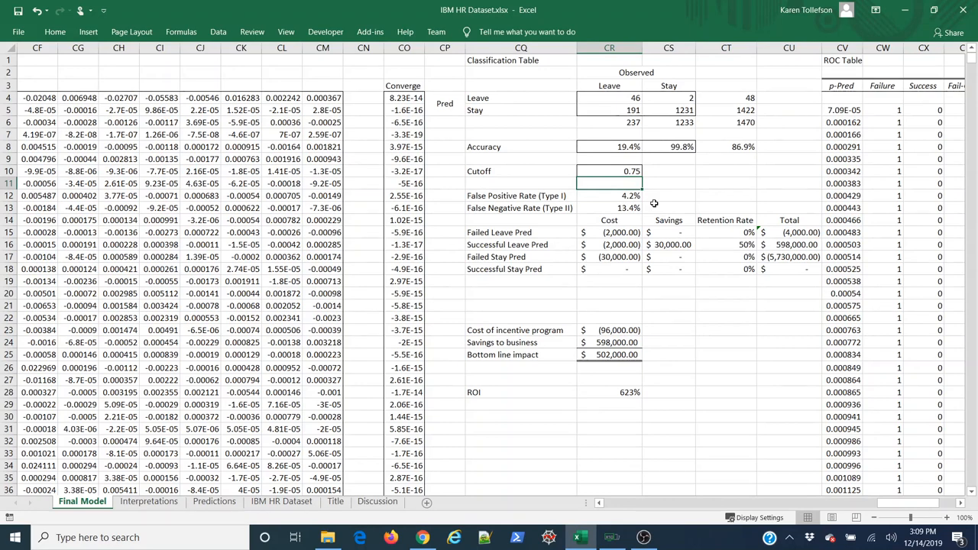
mouse_move(627, 393)
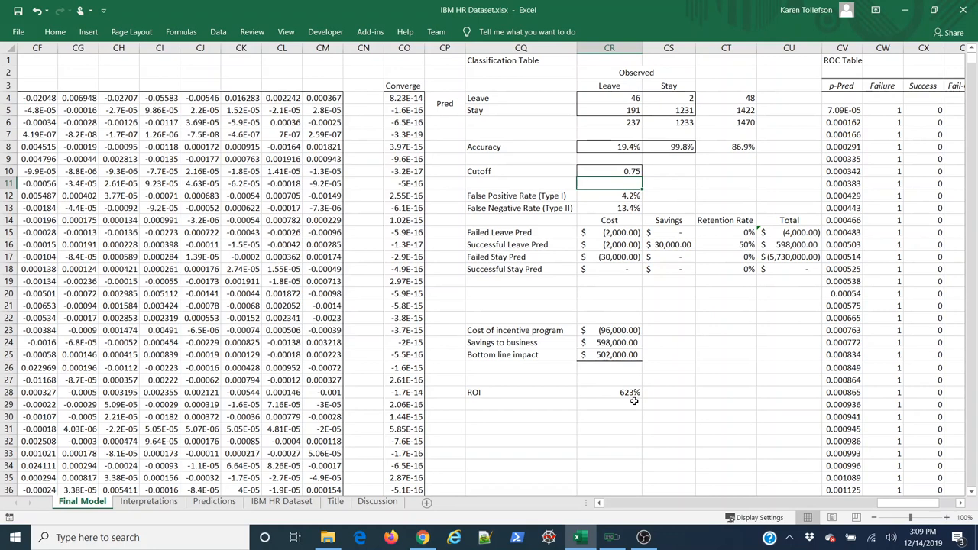
mouse_move(626, 365)
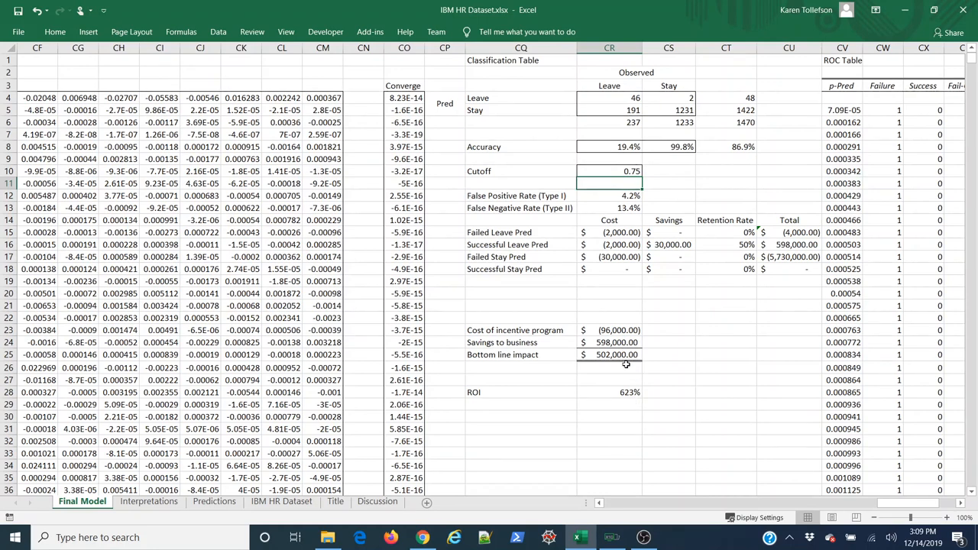
mouse_move(653, 321)
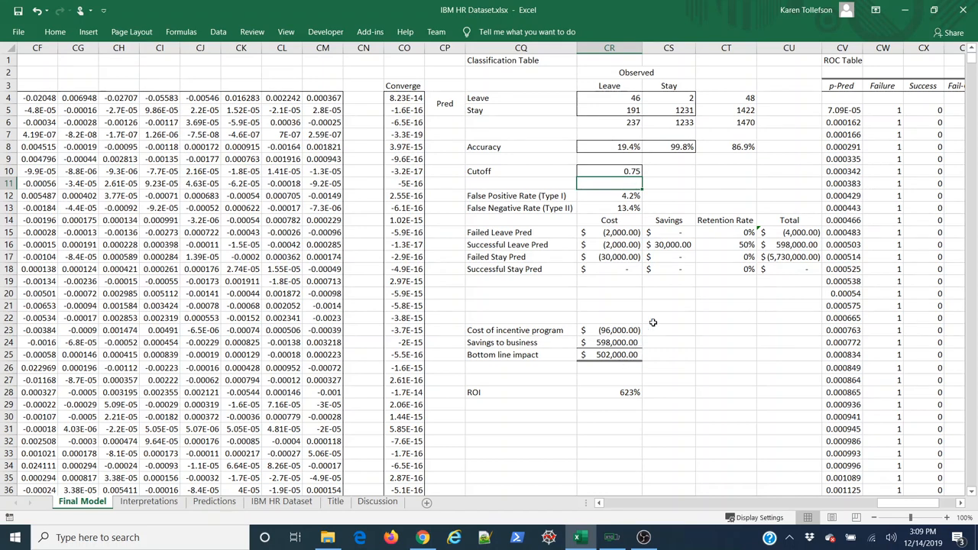
mouse_move(706, 206)
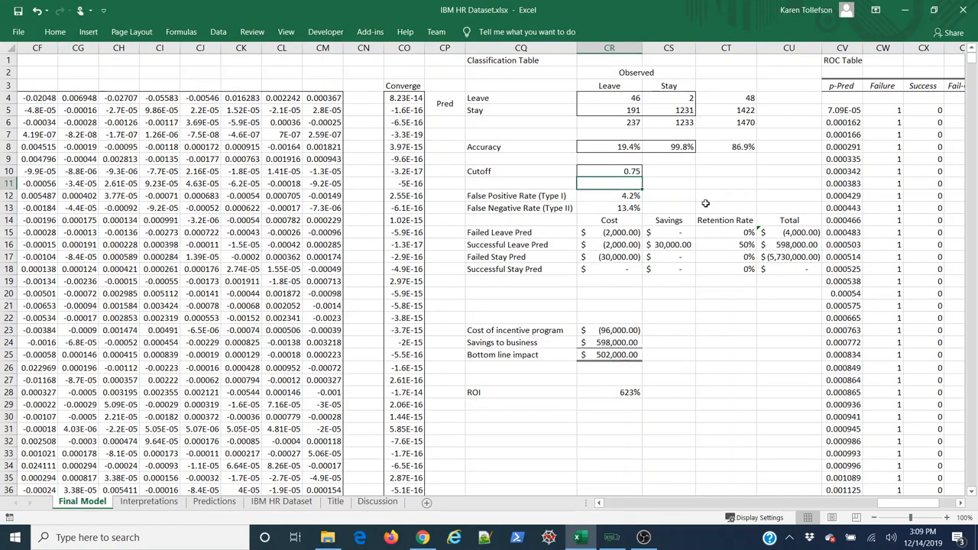
mouse_move(555, 149)
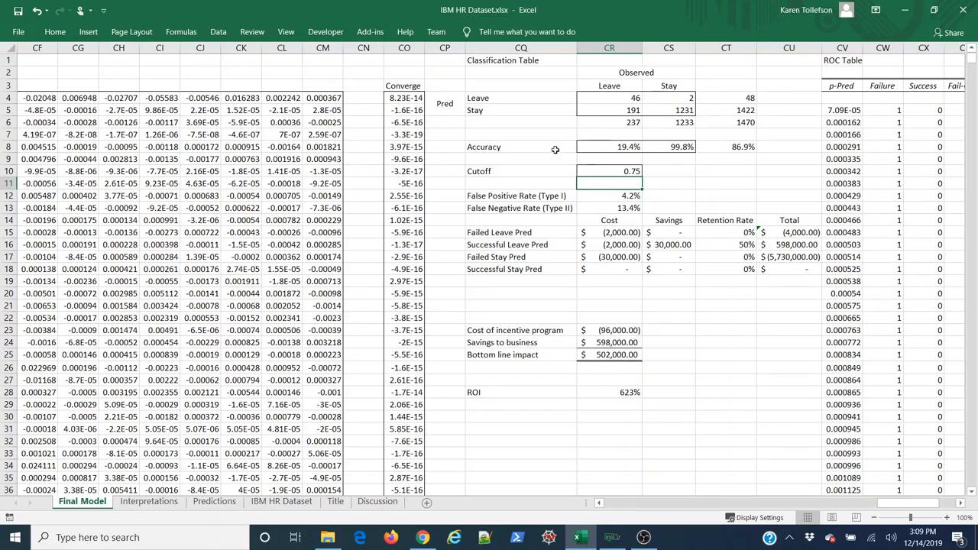
left_click(521, 195)
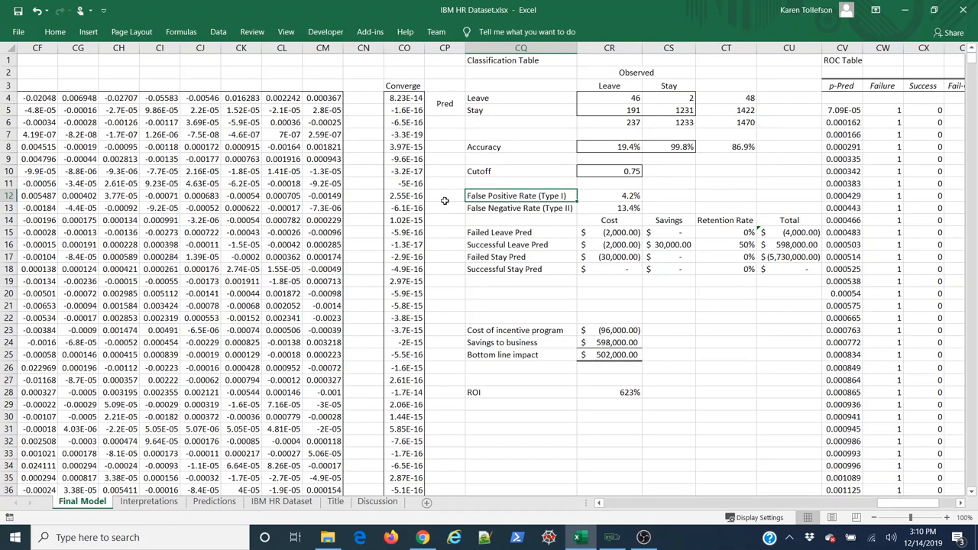
mouse_move(527, 245)
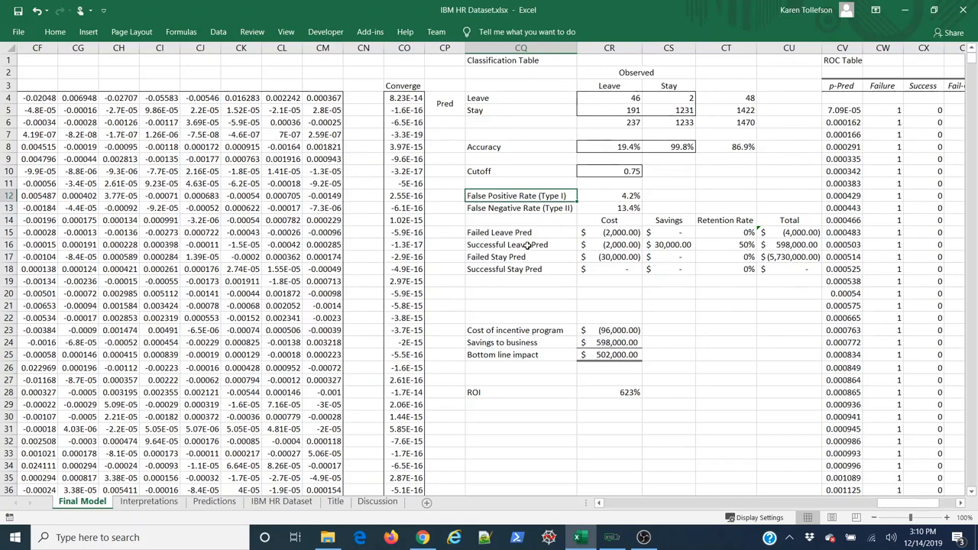
left_click(520, 208)
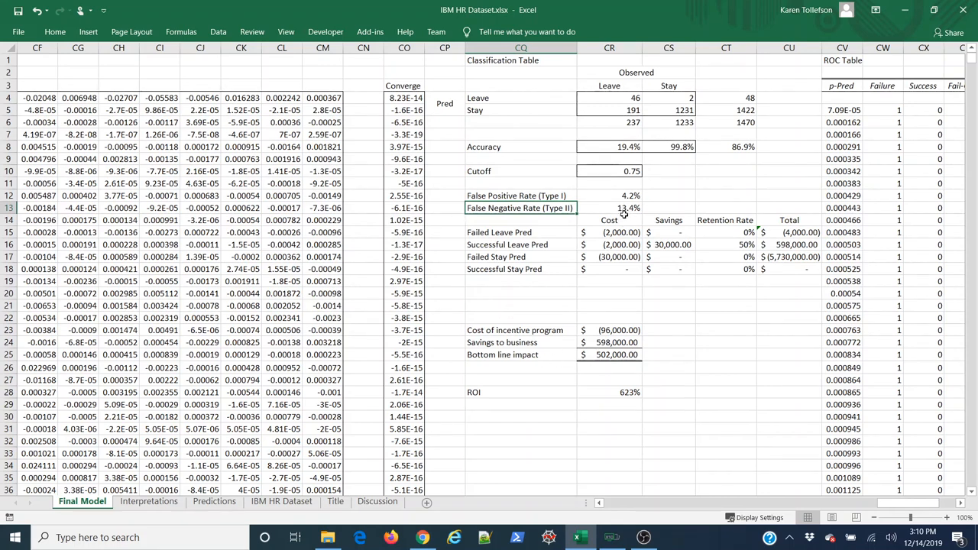
mouse_move(584, 371)
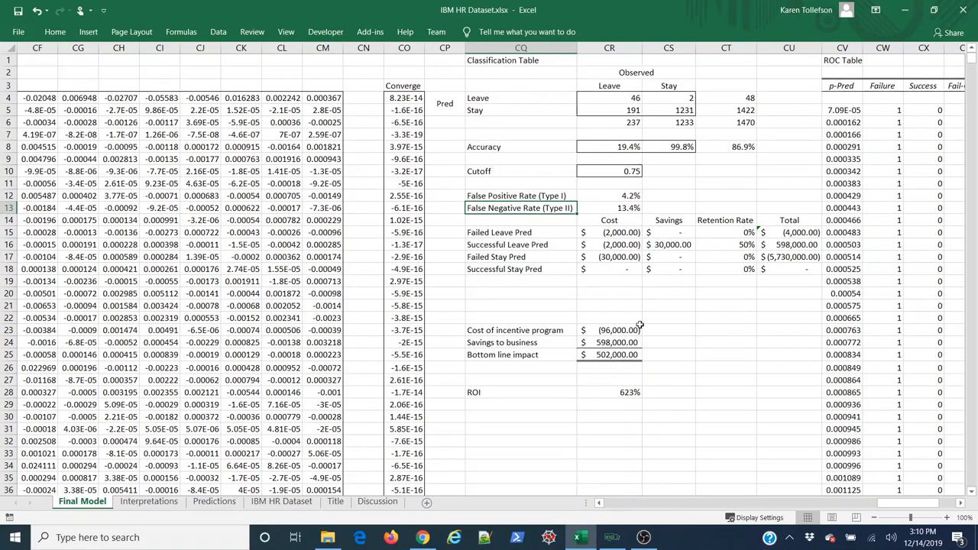
mouse_move(697, 311)
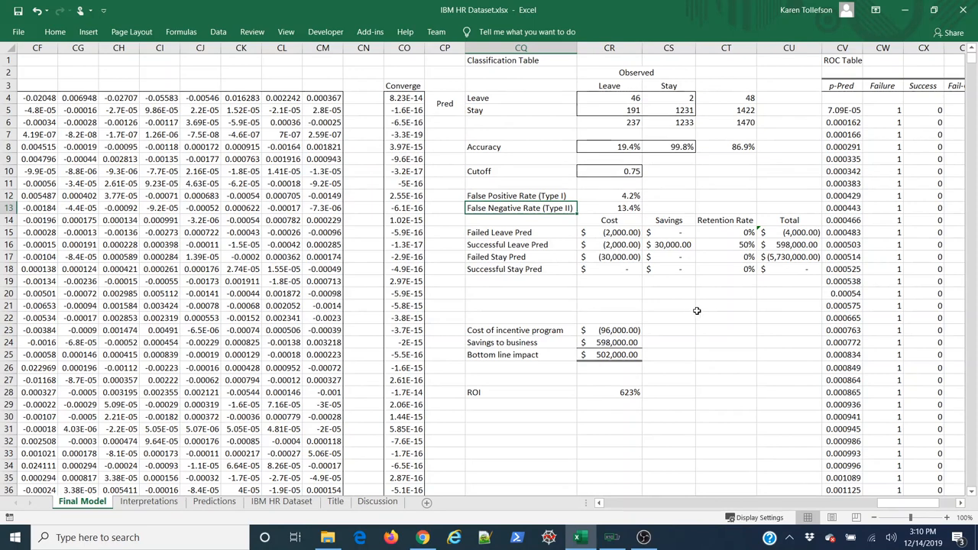
left_click(609, 330)
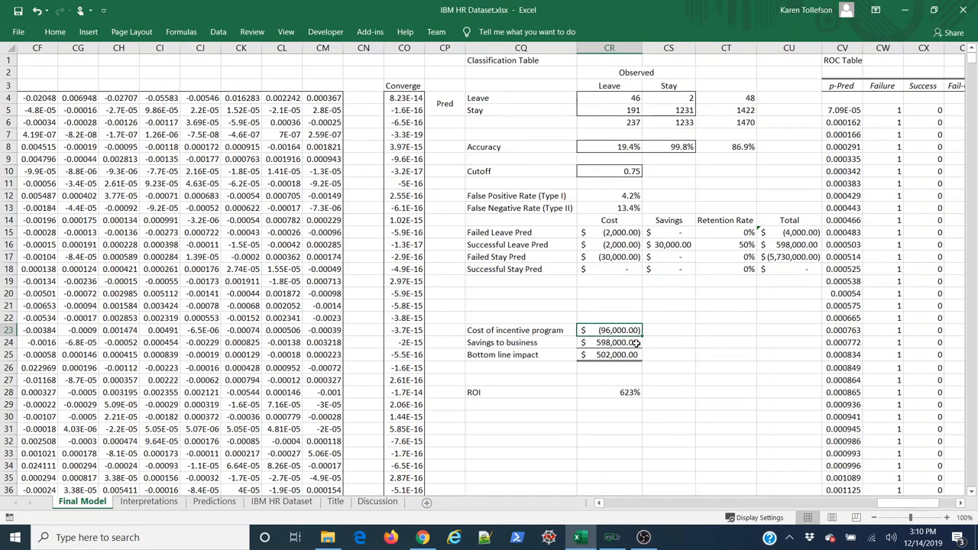
left_click(609, 342)
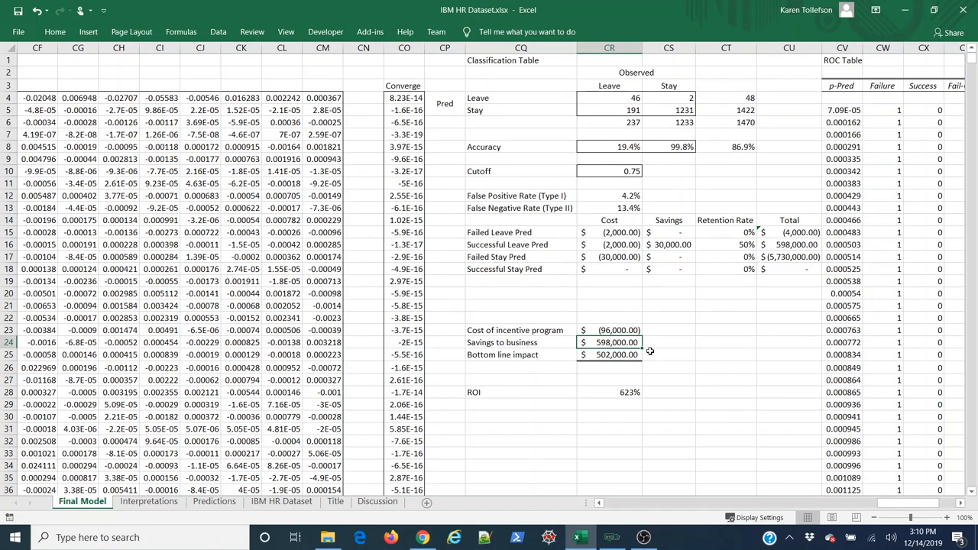
mouse_move(652, 362)
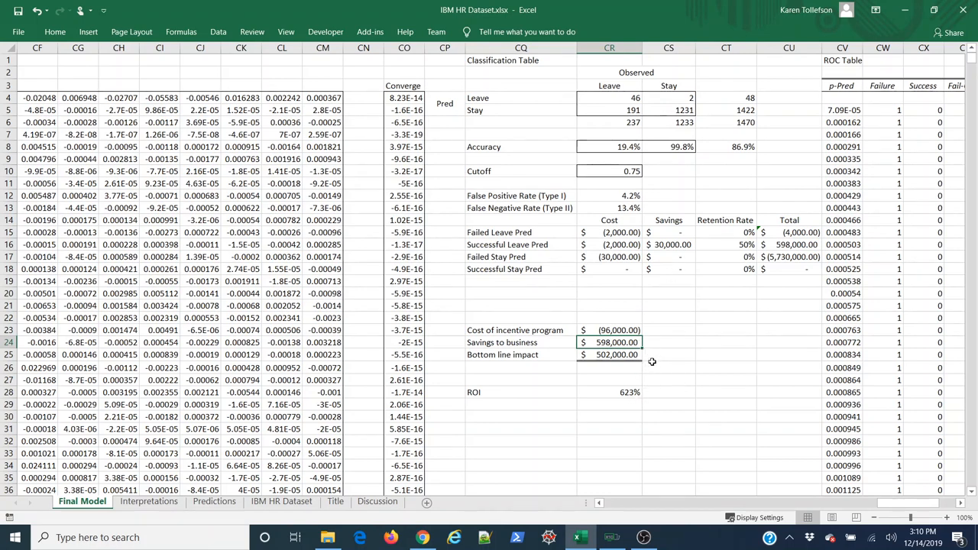
mouse_move(745, 161)
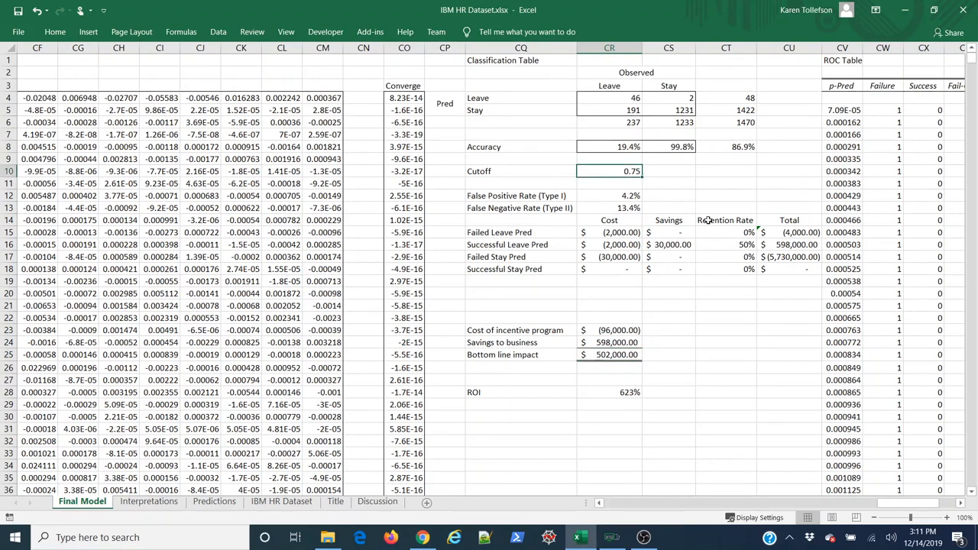
Try cutoff values 0.5, 0.25 and 0.20 in cell CR10, heading toward 0.15.
type("0.5")
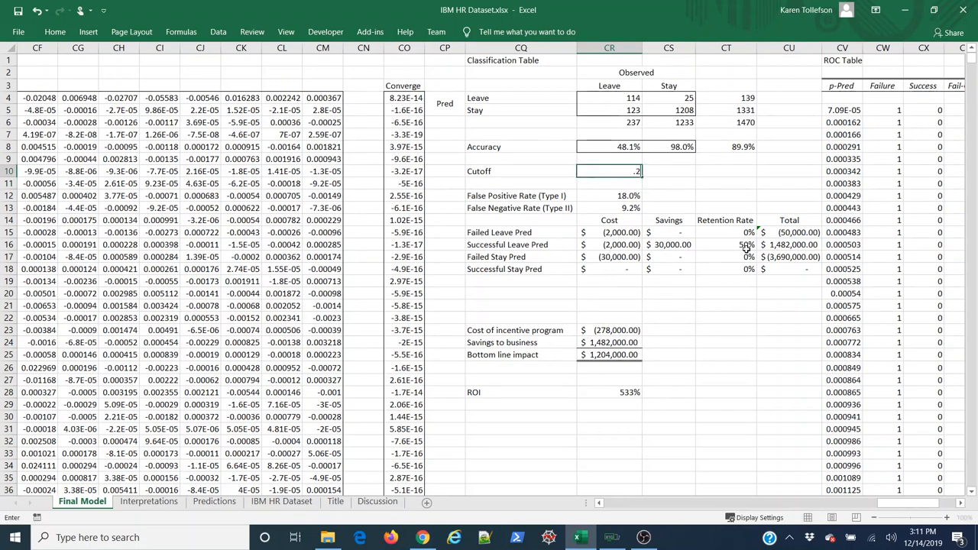
type("0.25")
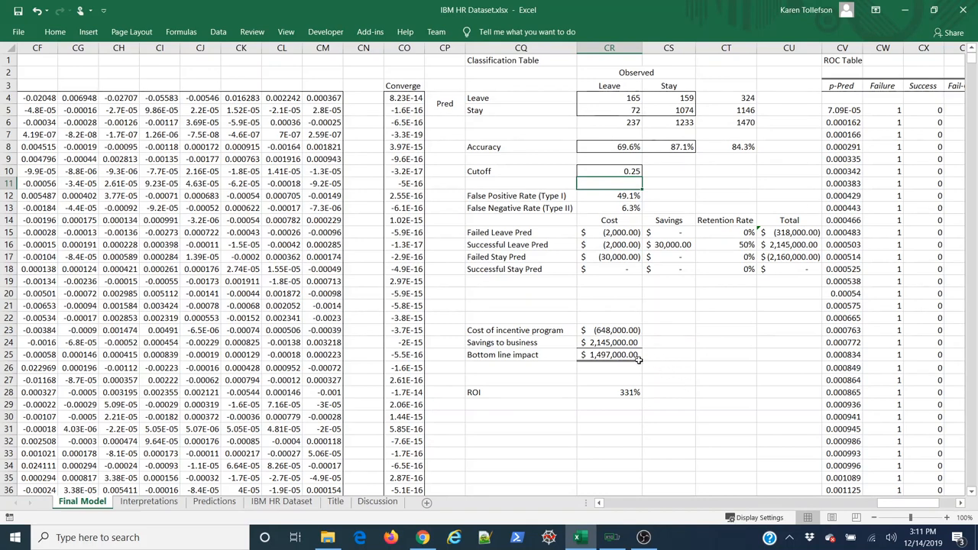
mouse_move(610, 337)
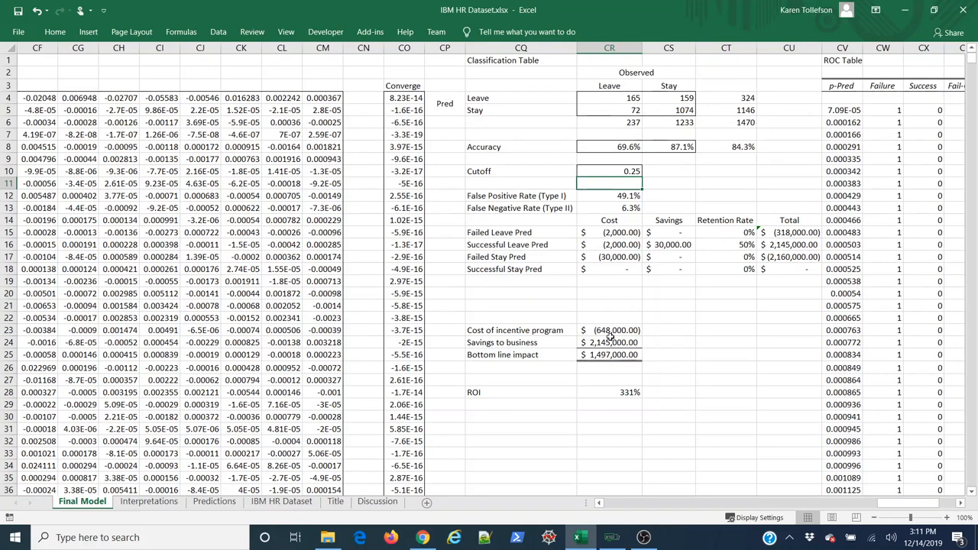
mouse_move(619, 336)
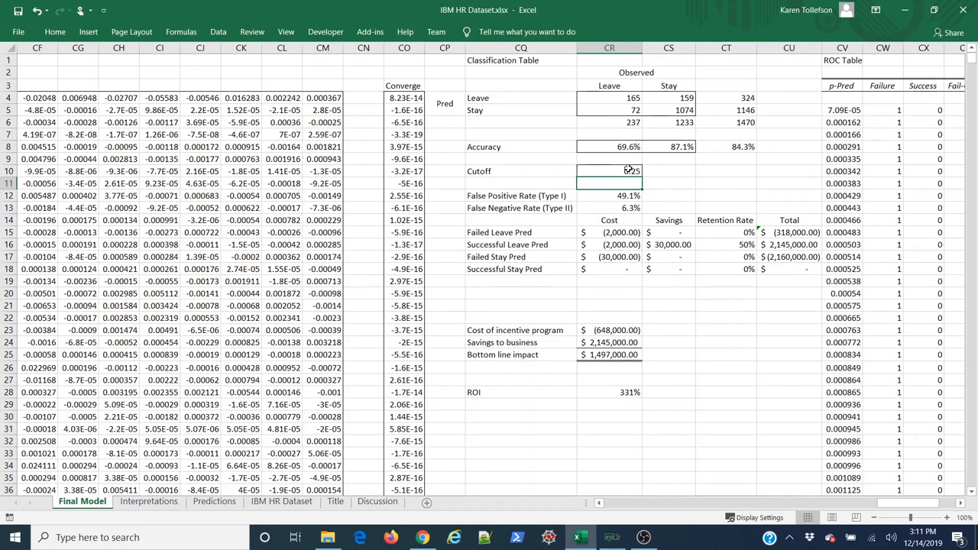
type(".20")
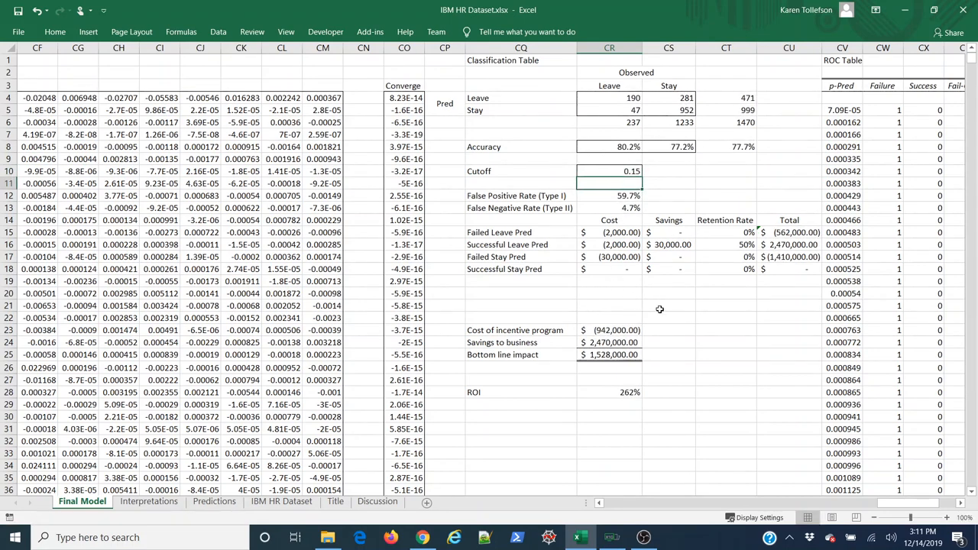
mouse_move(668, 329)
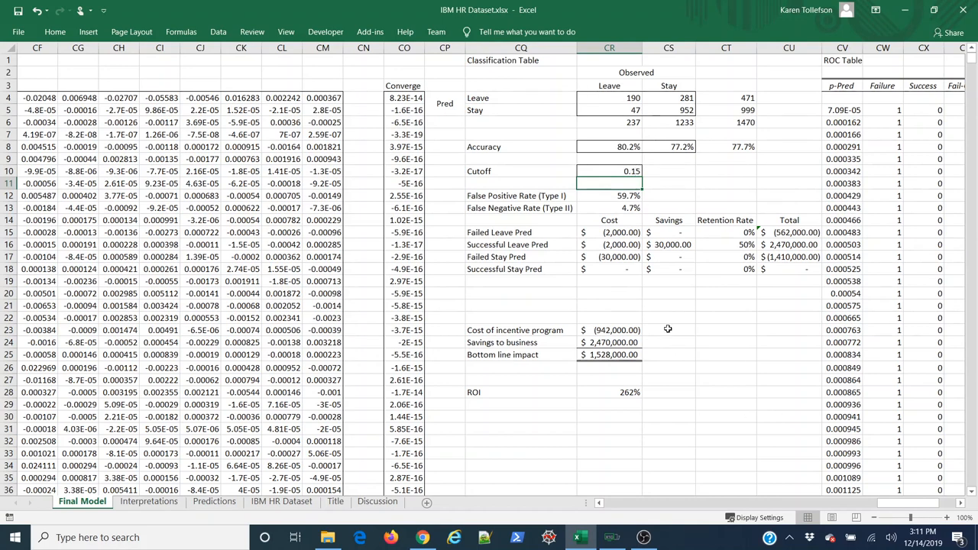
mouse_move(667, 328)
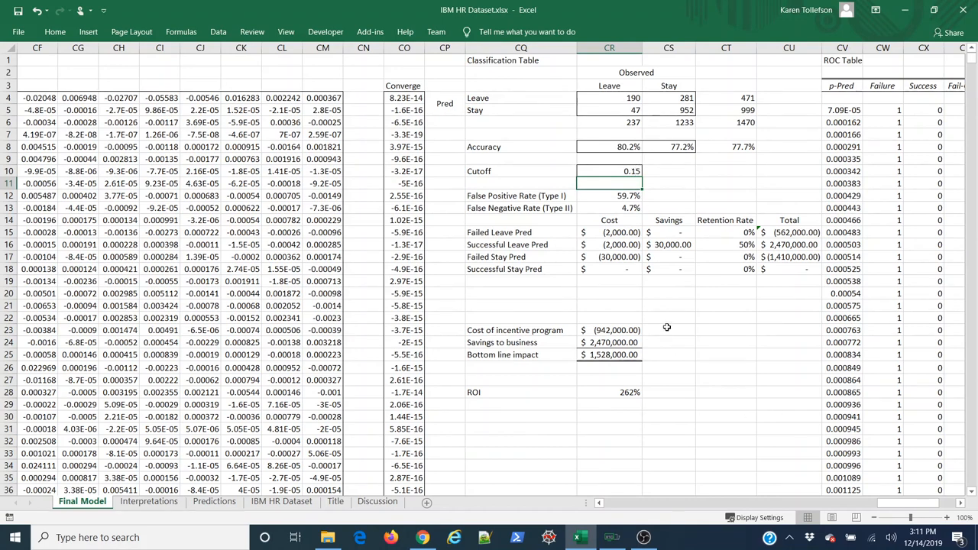
mouse_move(639, 395)
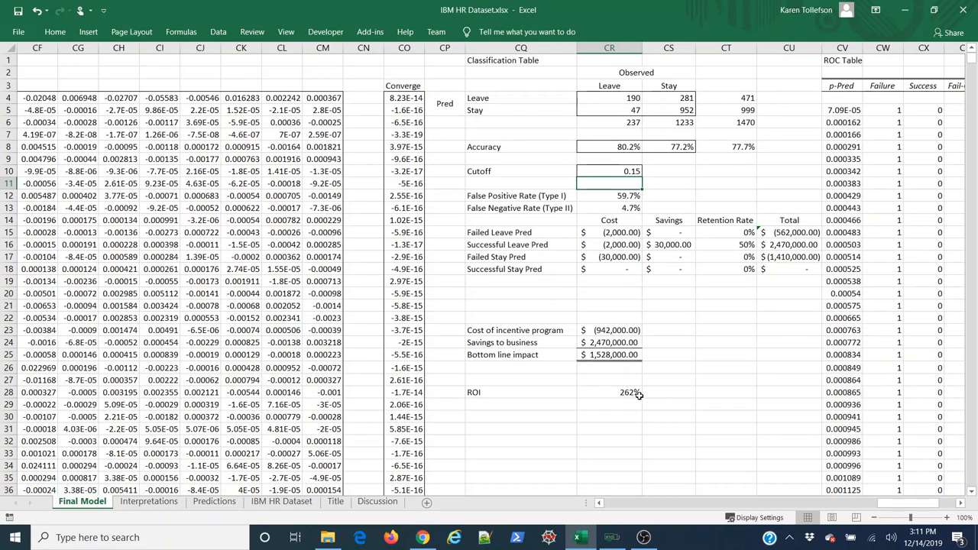
mouse_move(663, 382)
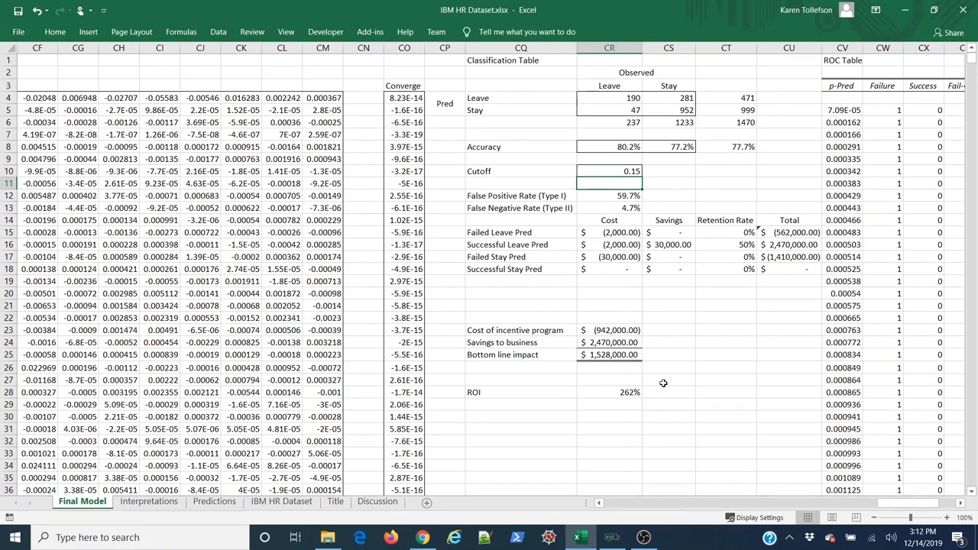
mouse_move(634, 389)
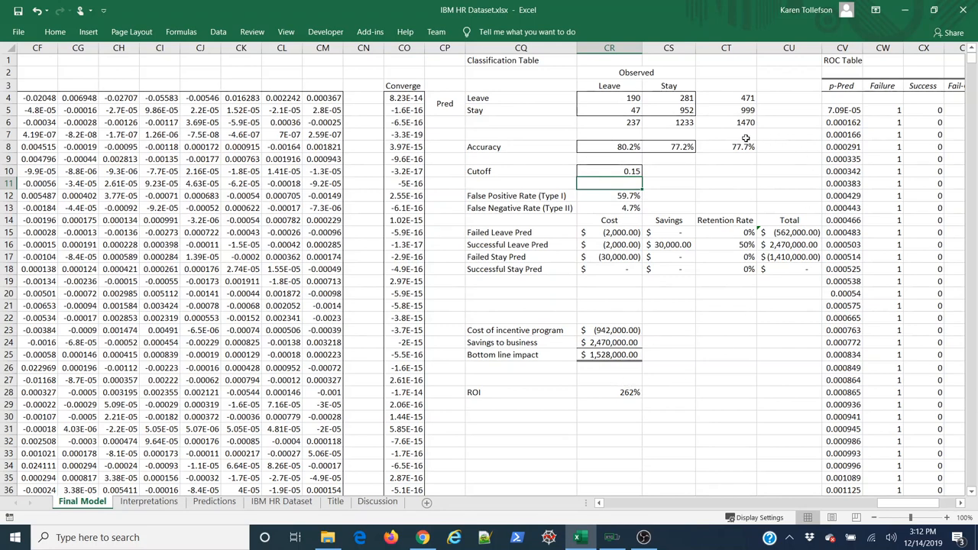
left_click(726, 146)
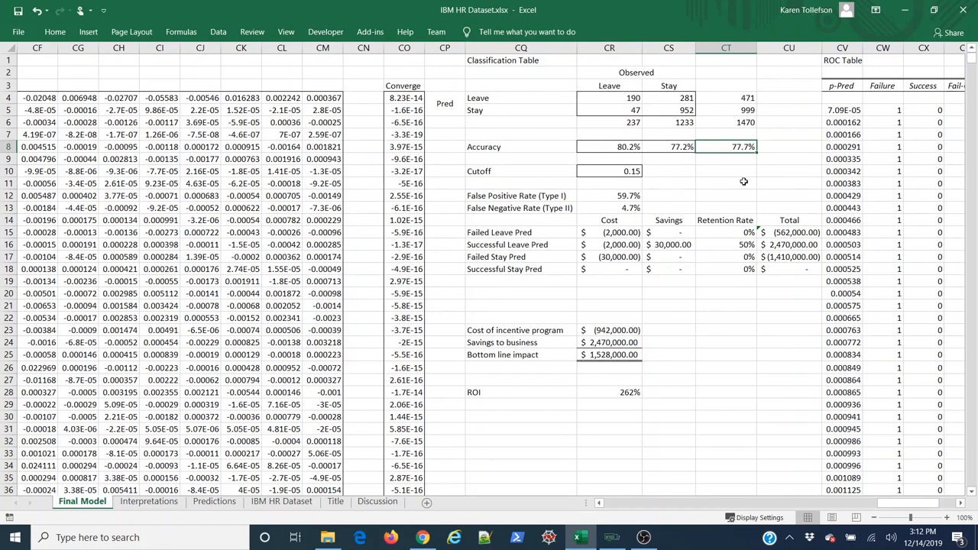
mouse_move(744, 172)
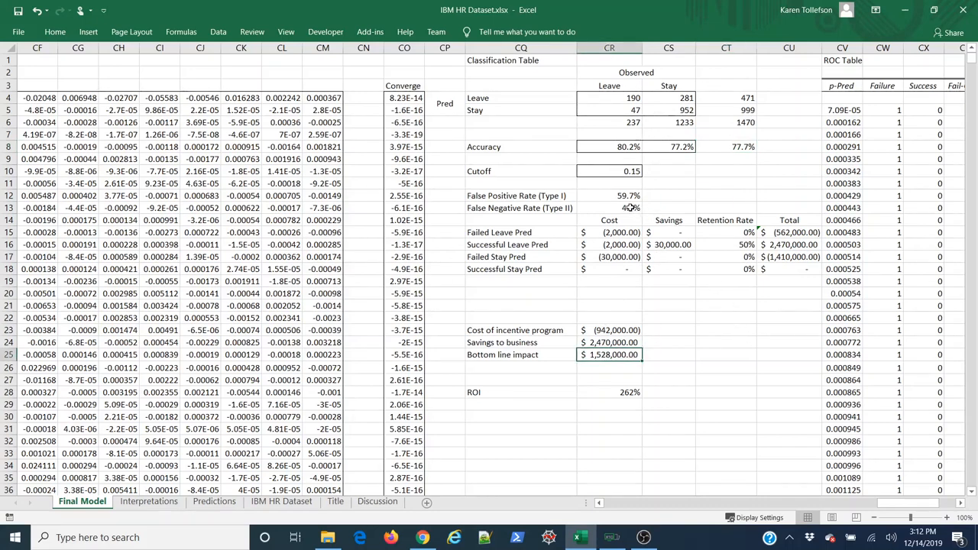
left_click(609, 208)
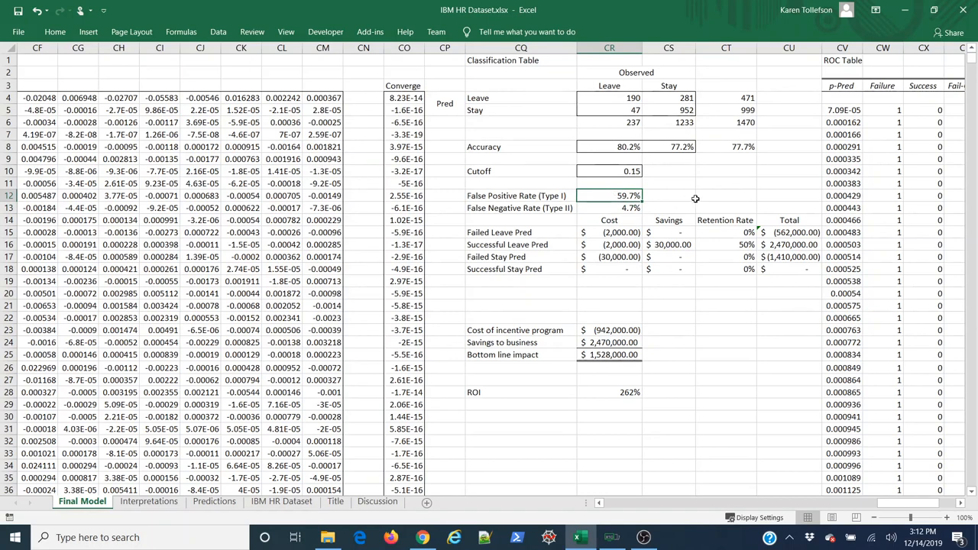
mouse_move(672, 199)
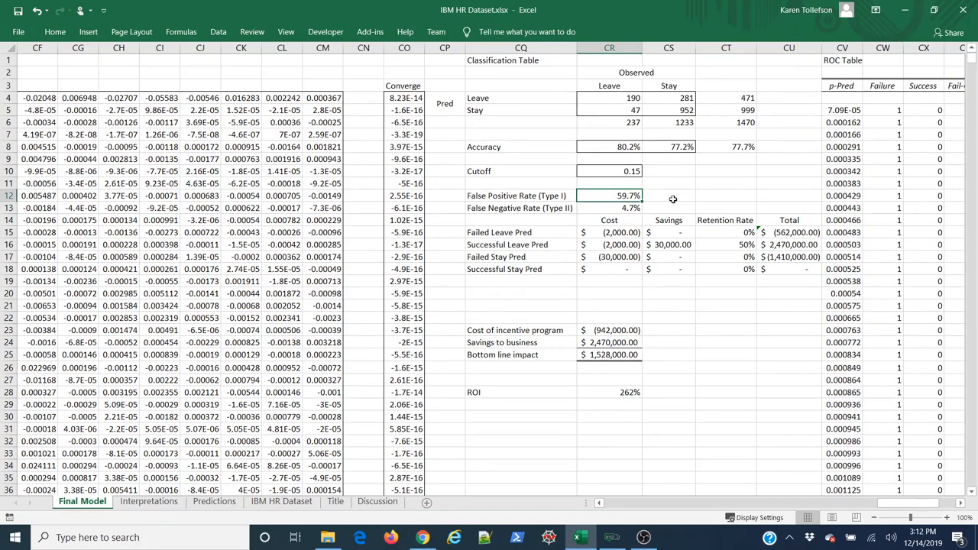
mouse_move(631, 315)
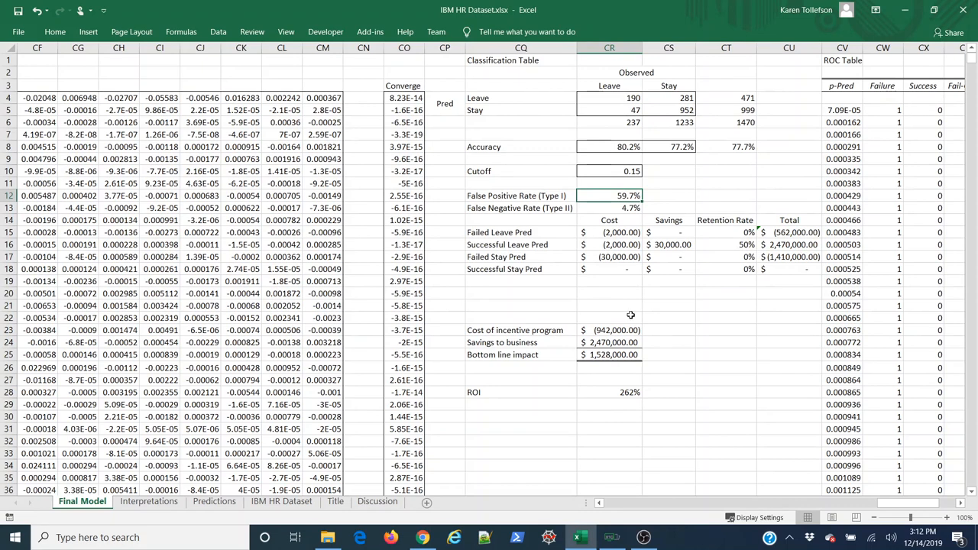
mouse_move(655, 309)
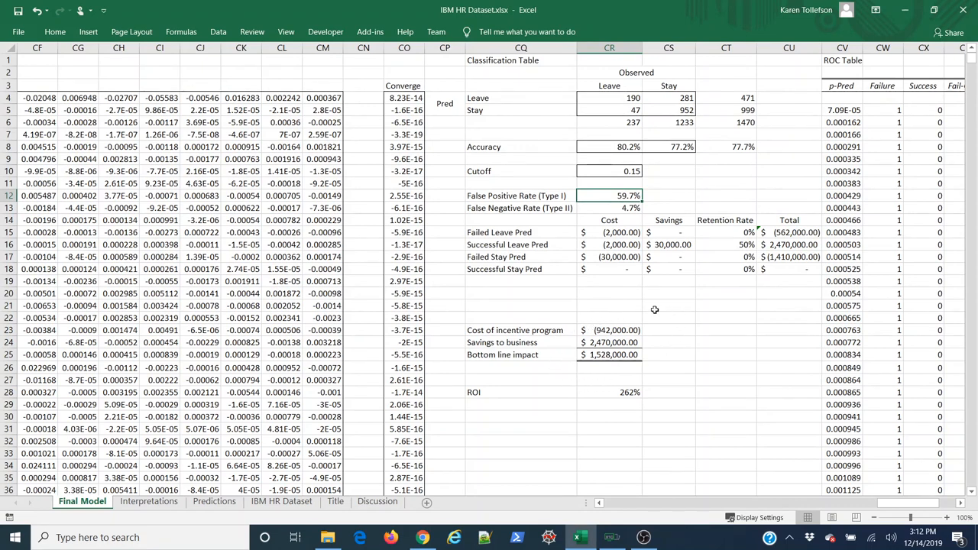
mouse_move(635, 329)
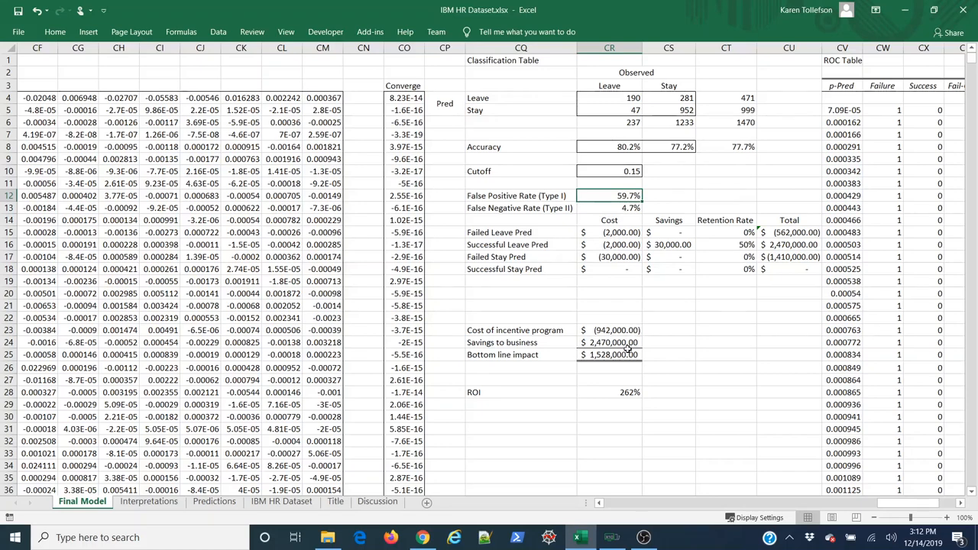
mouse_move(625, 363)
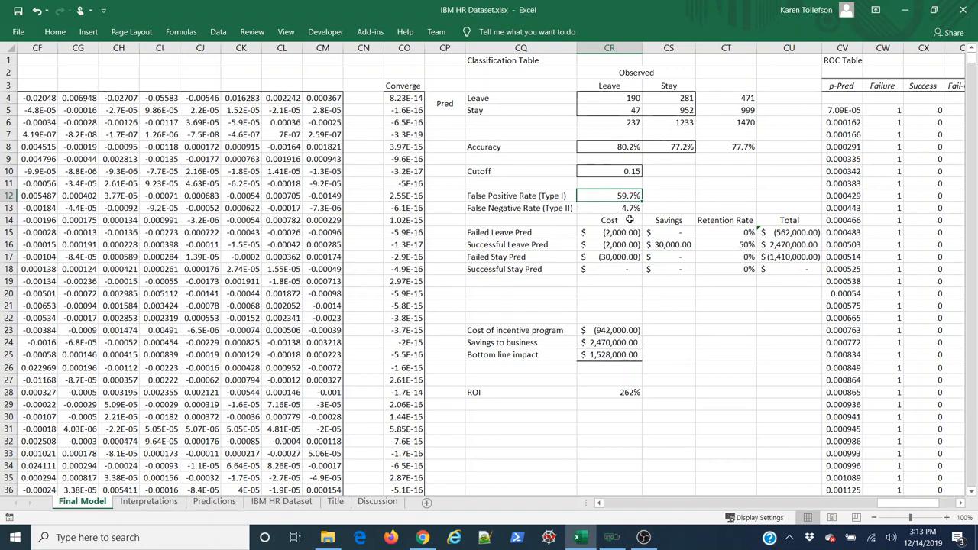
mouse_move(702, 255)
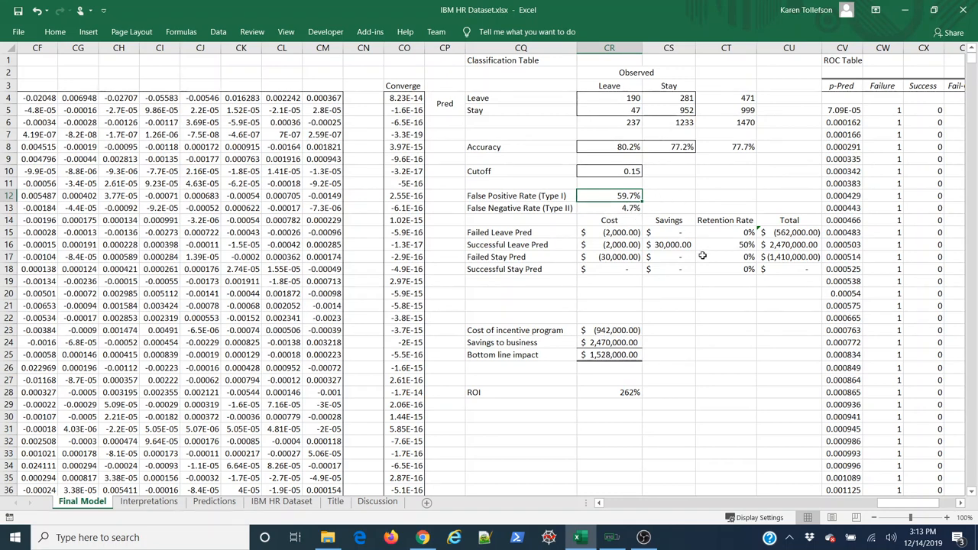
mouse_move(637, 223)
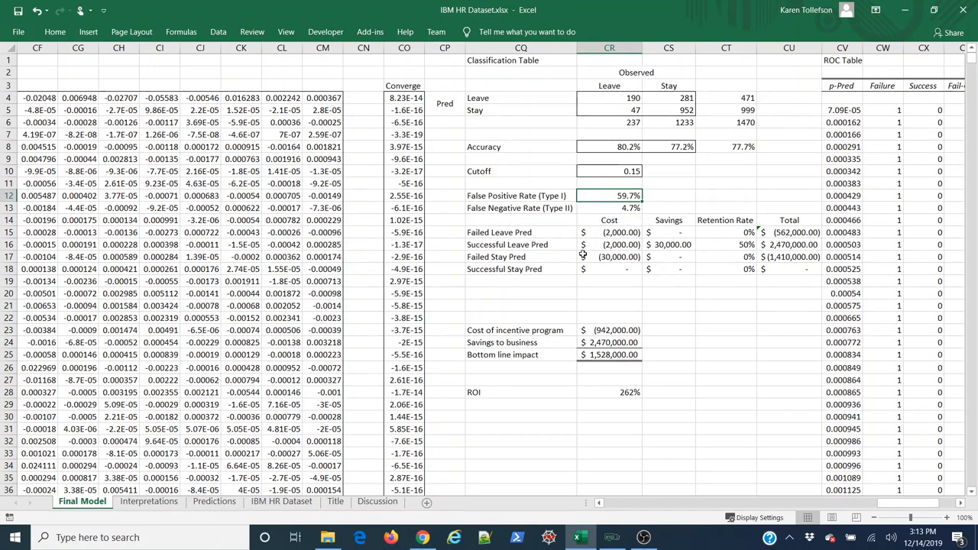
mouse_move(730, 251)
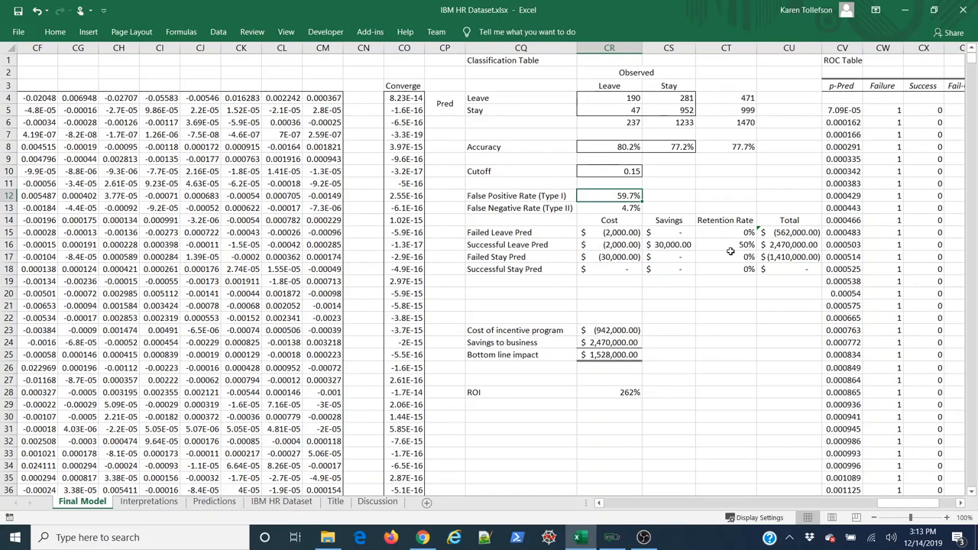
mouse_move(701, 293)
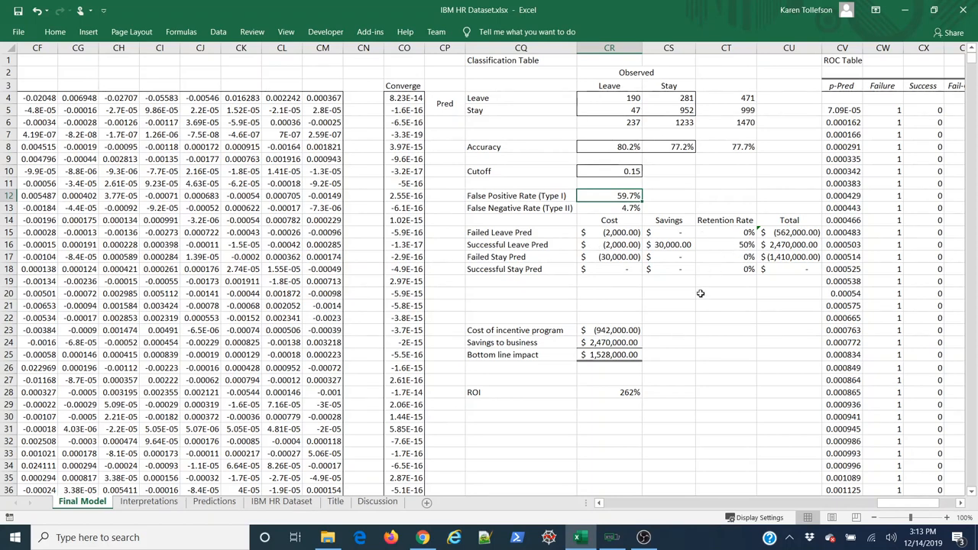